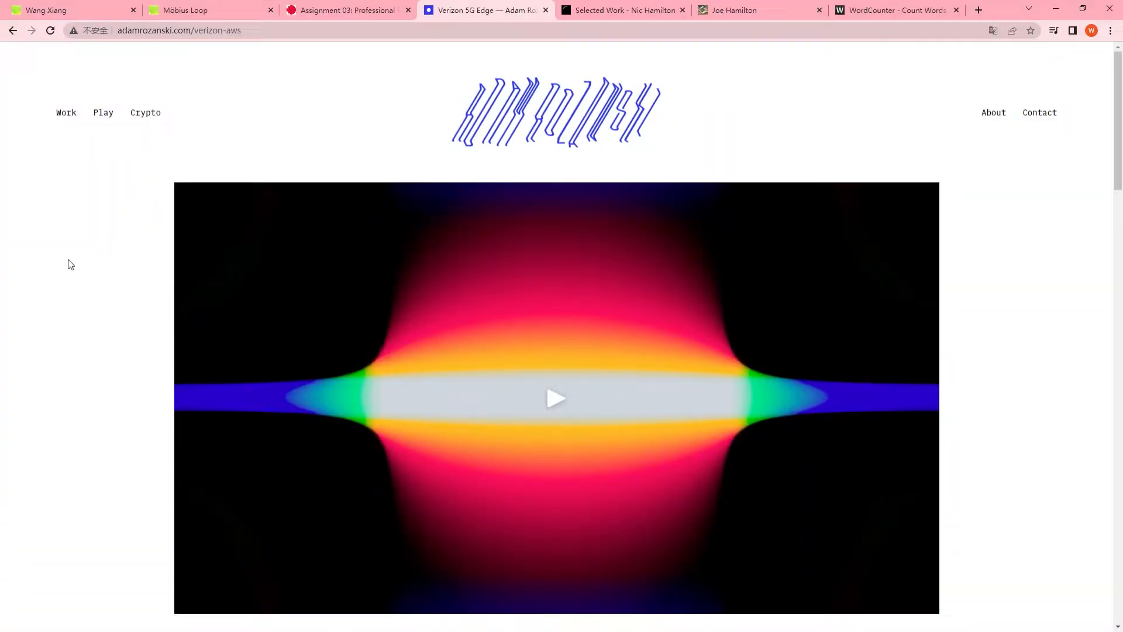
- Switch to the Wang Xiang portfolio tab and scroll through its home page thumbnails
scroll(down, 3)
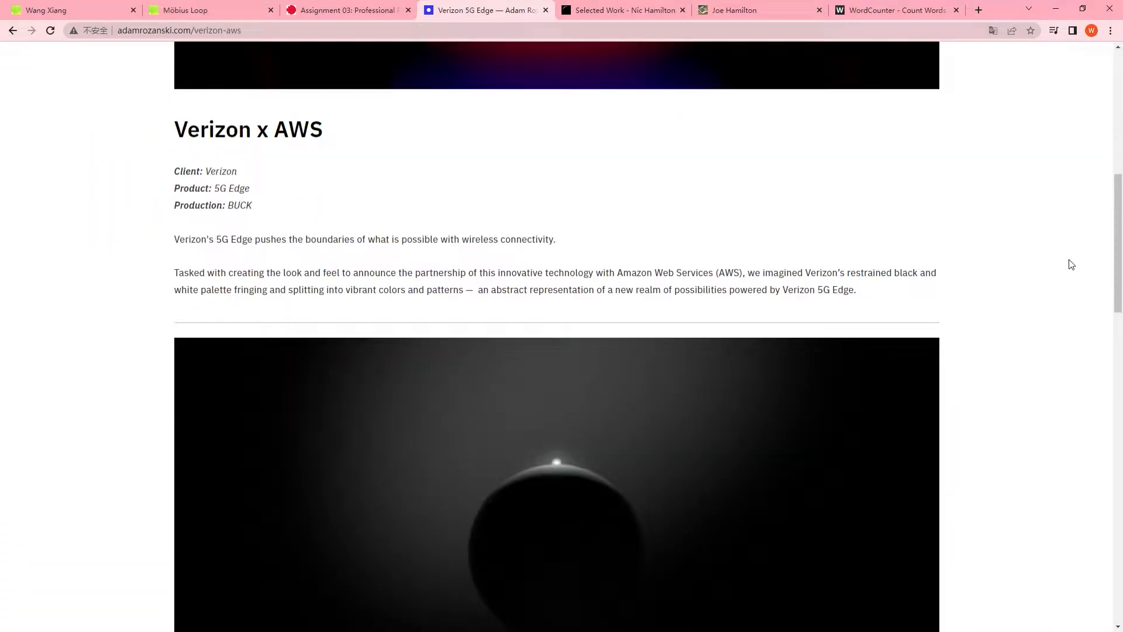
click(65, 10)
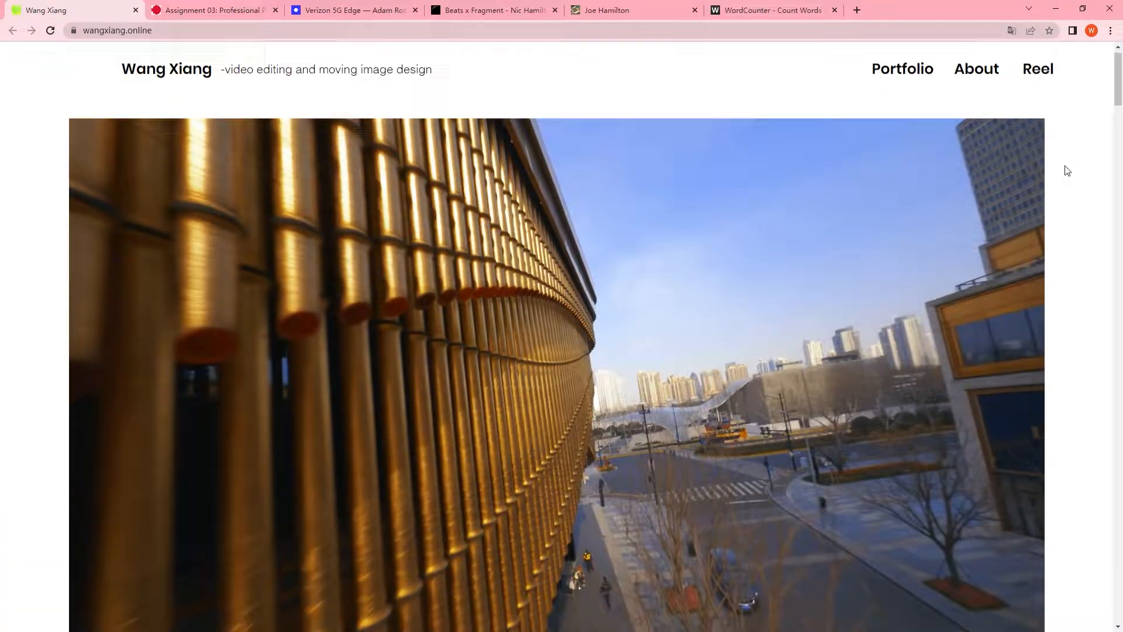
scroll(down, 3)
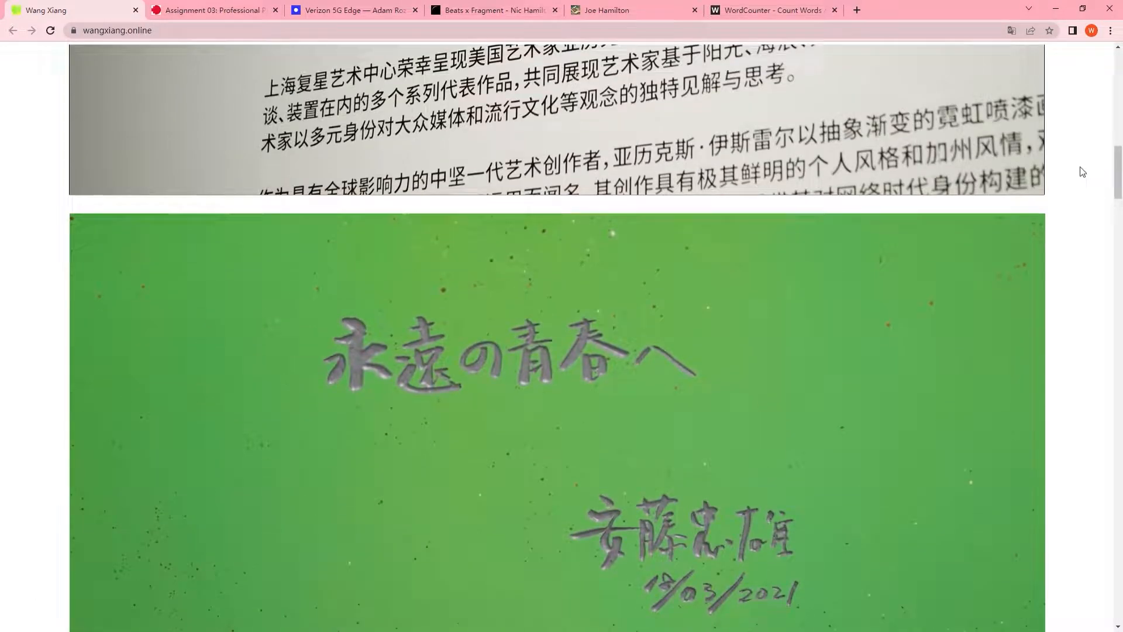
scroll(down, 3)
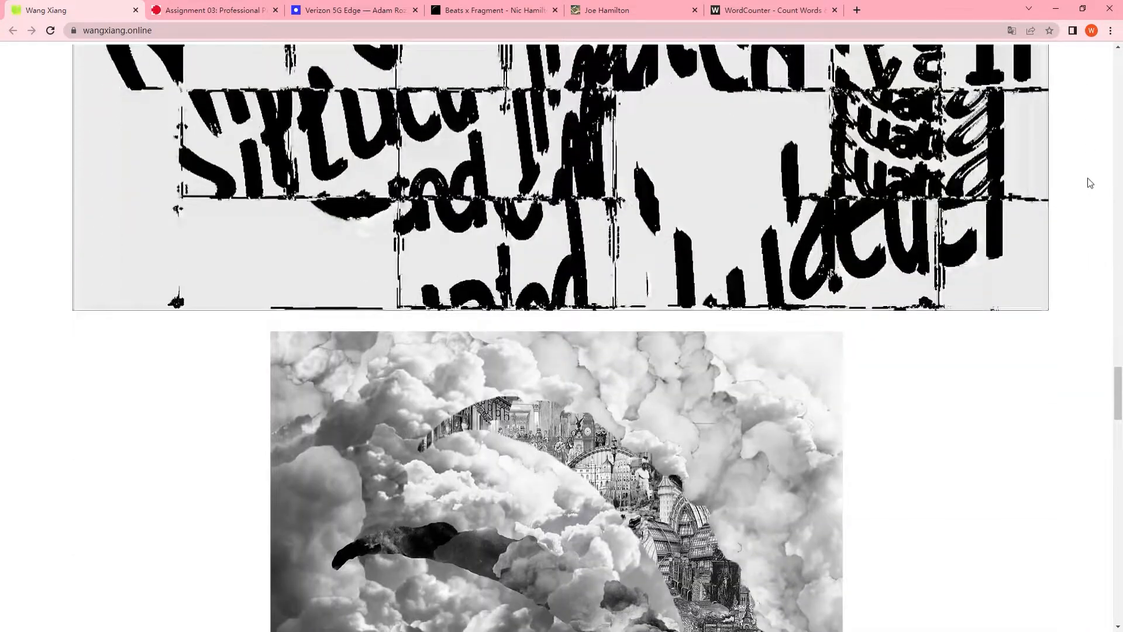
scroll(down, 3)
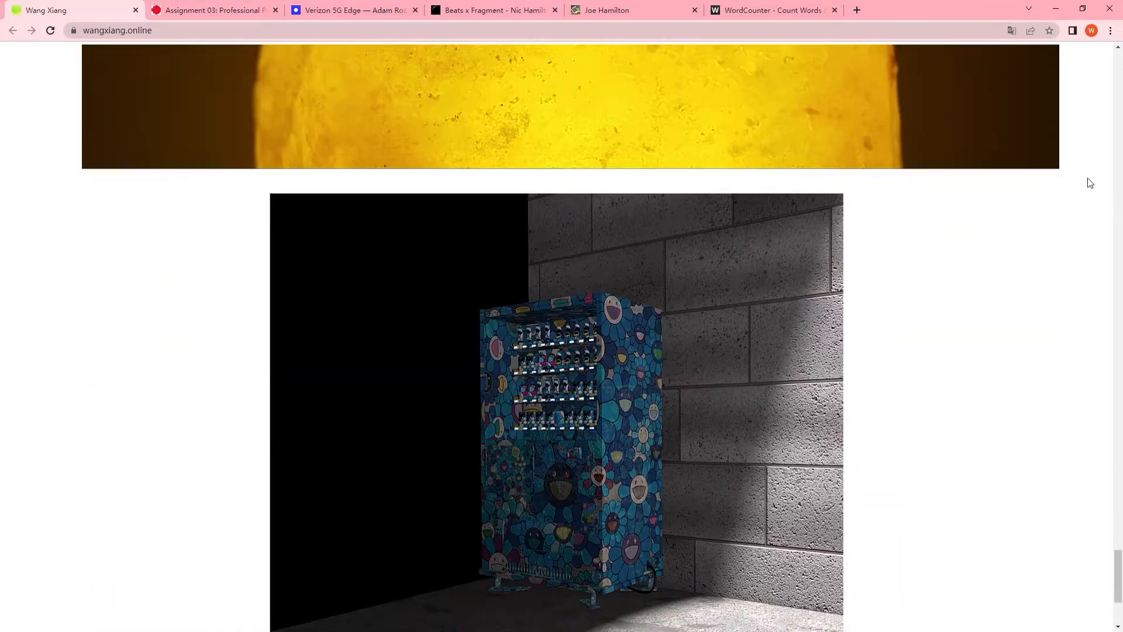
scroll(down, 3)
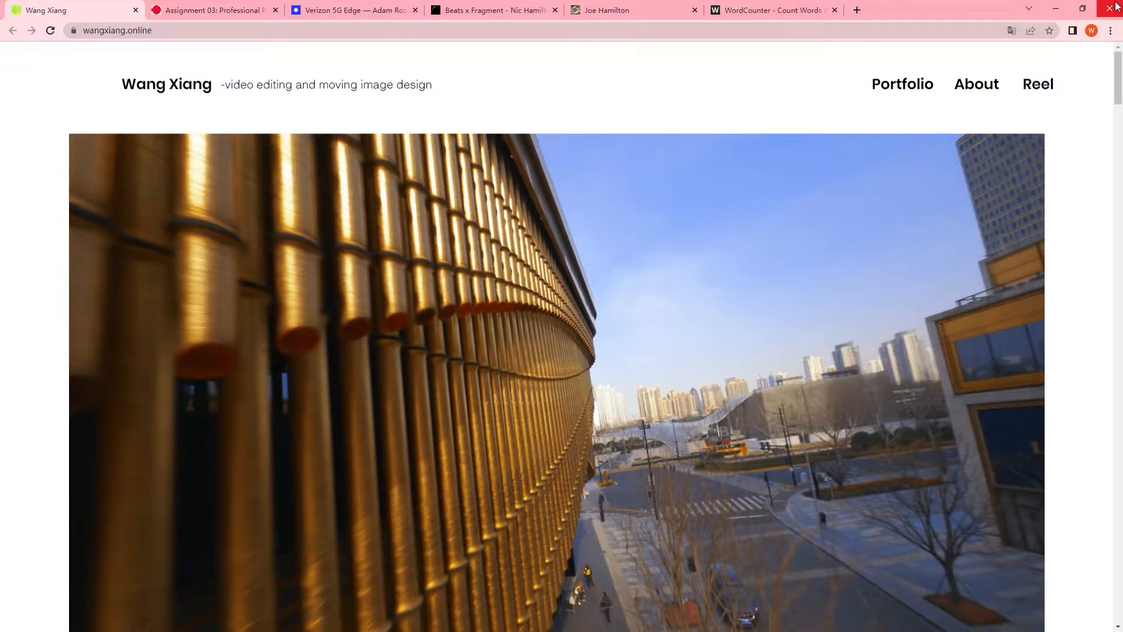
- Scroll down the wangxiang.online home page through the project tiles
scroll(down, 3)
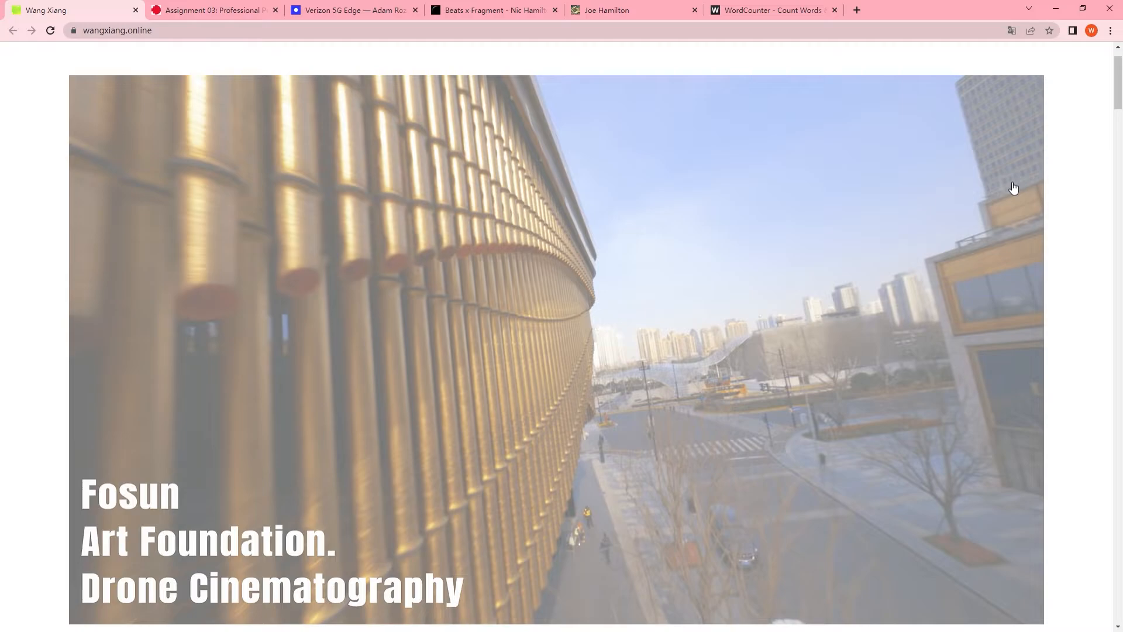
scroll(down, 3)
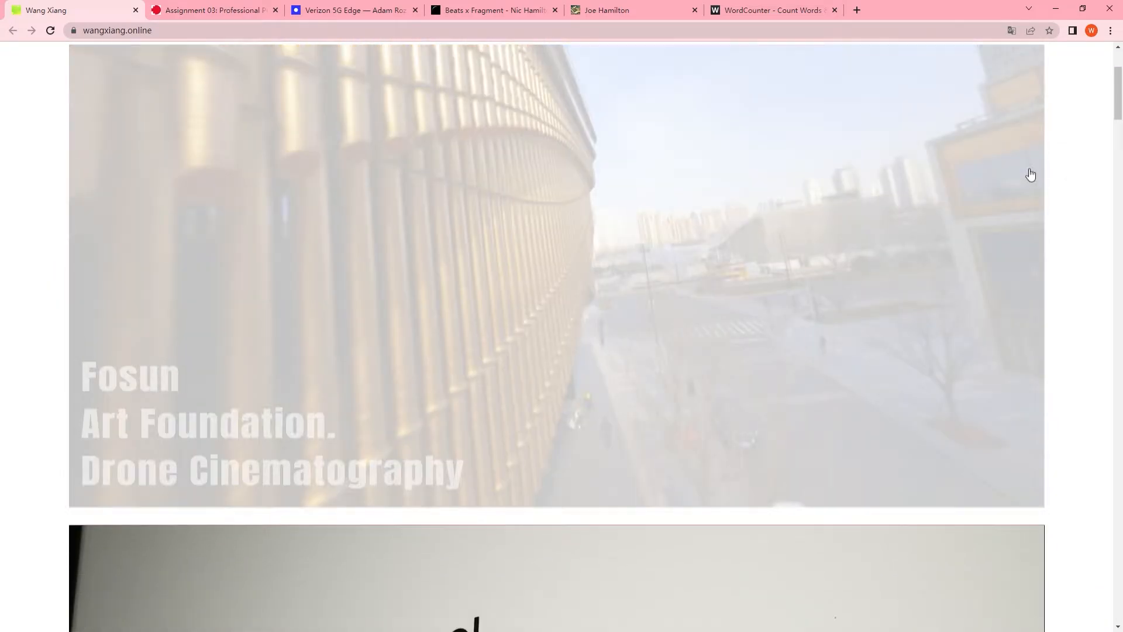
scroll(down, 3)
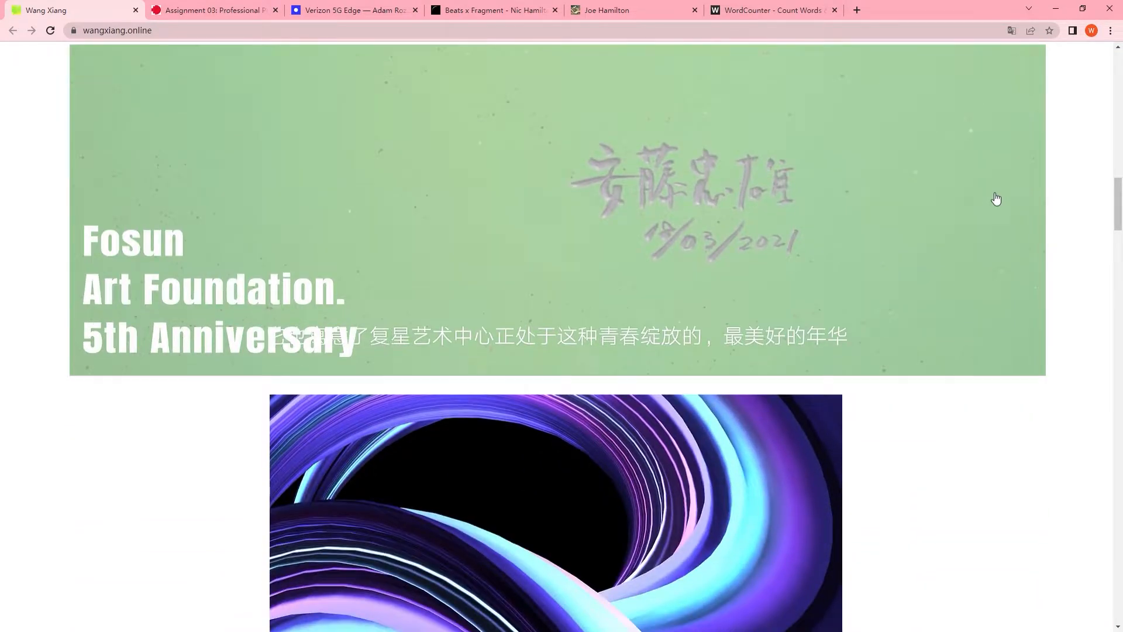
scroll(down, 3)
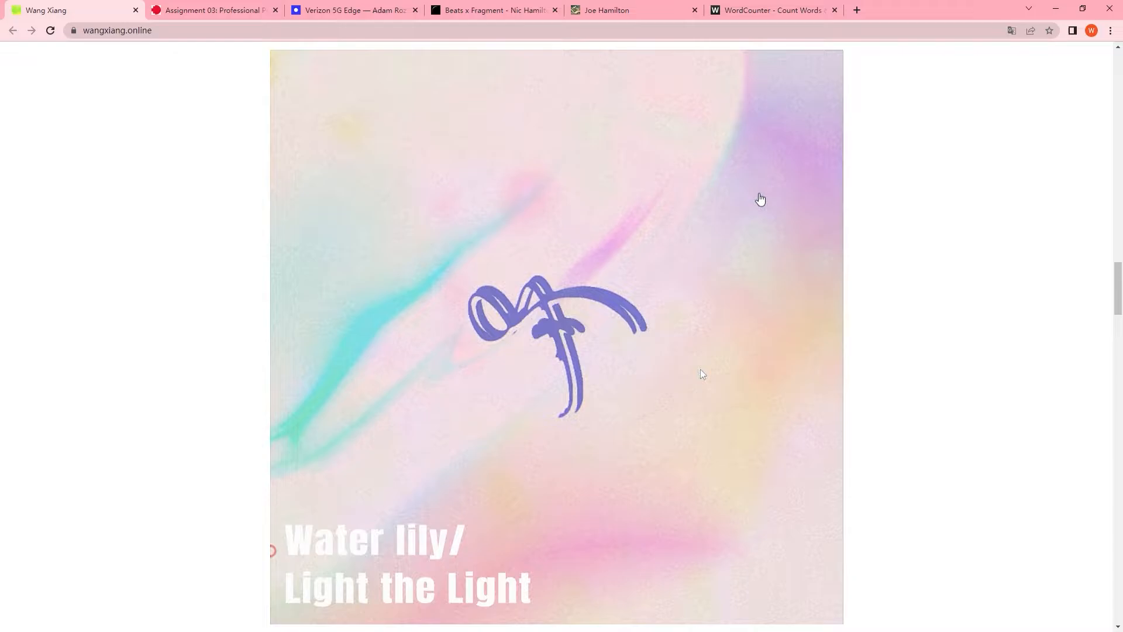
mouse_move(1059, 197)
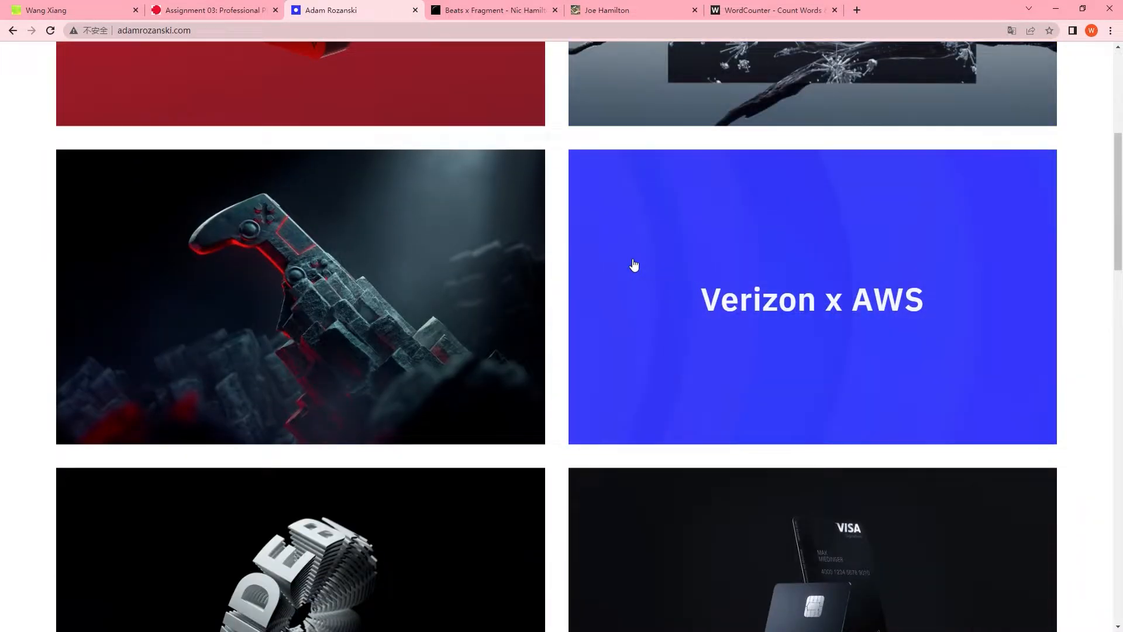
- Briefly view the Verizon x AWS tab, then scroll on toward 'Nature is telling us to slow down'
click(68, 10)
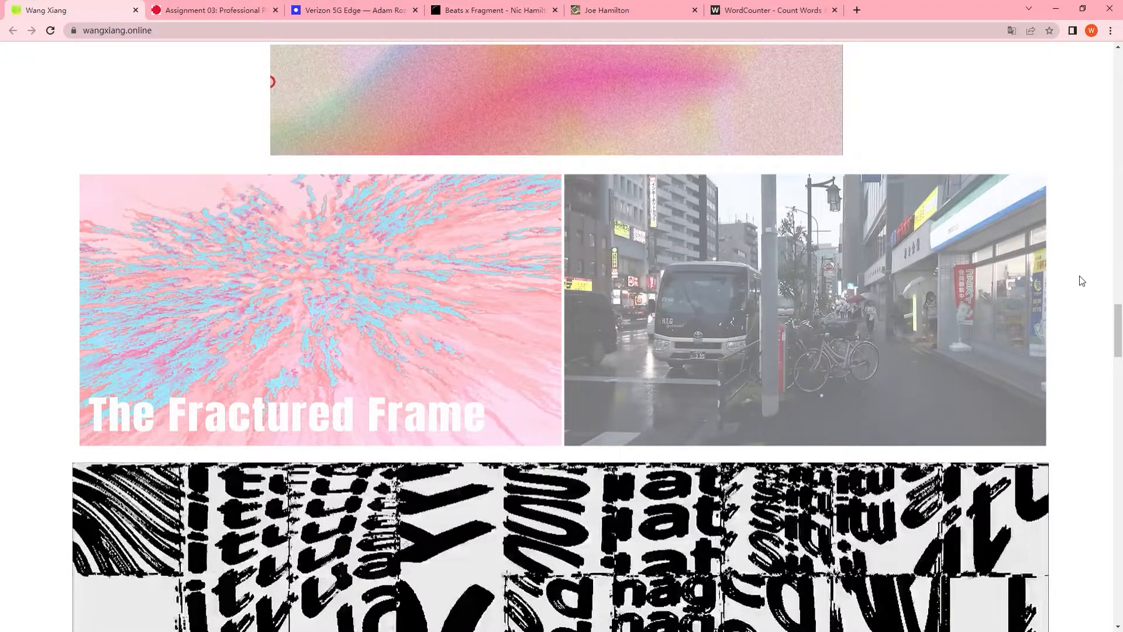
scroll(down, 3)
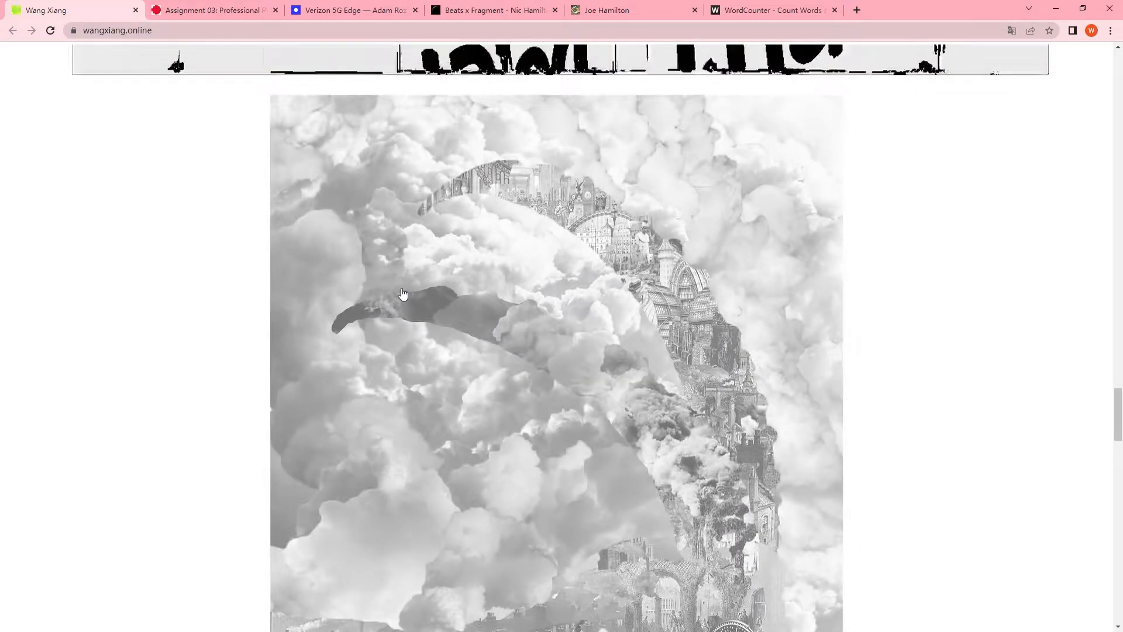
scroll(down, 3)
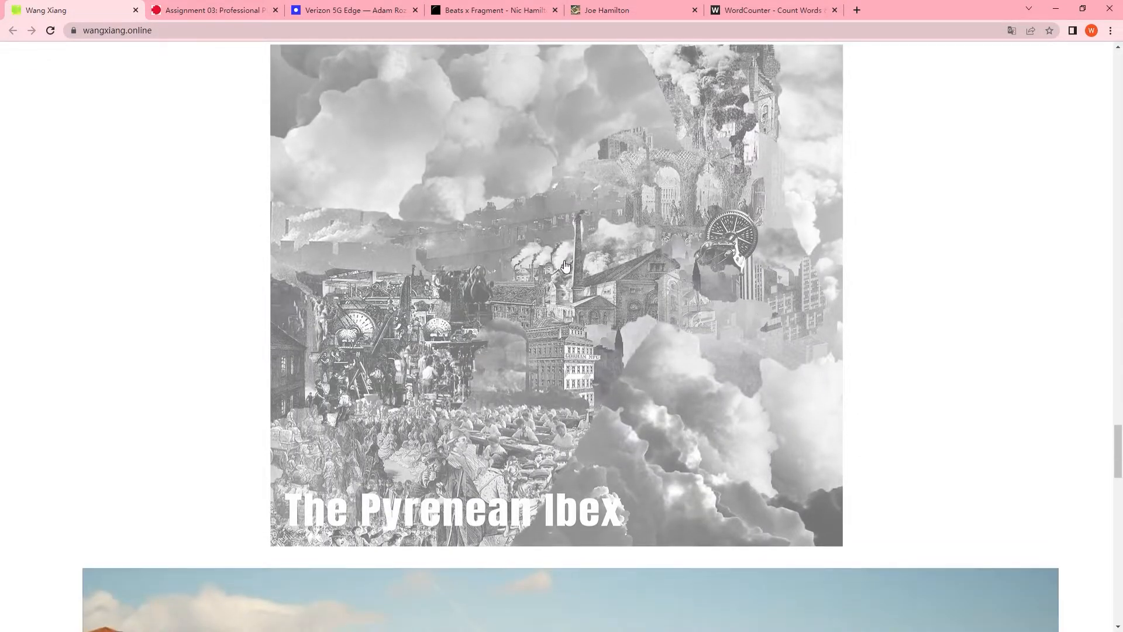
scroll(down, 3)
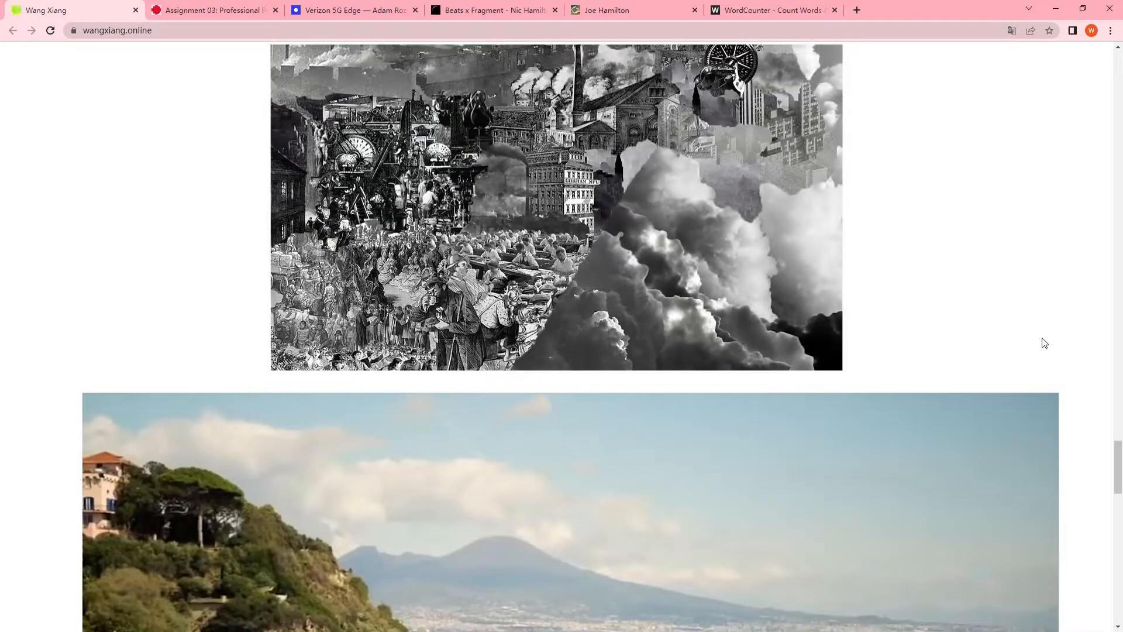
scroll(down, 3)
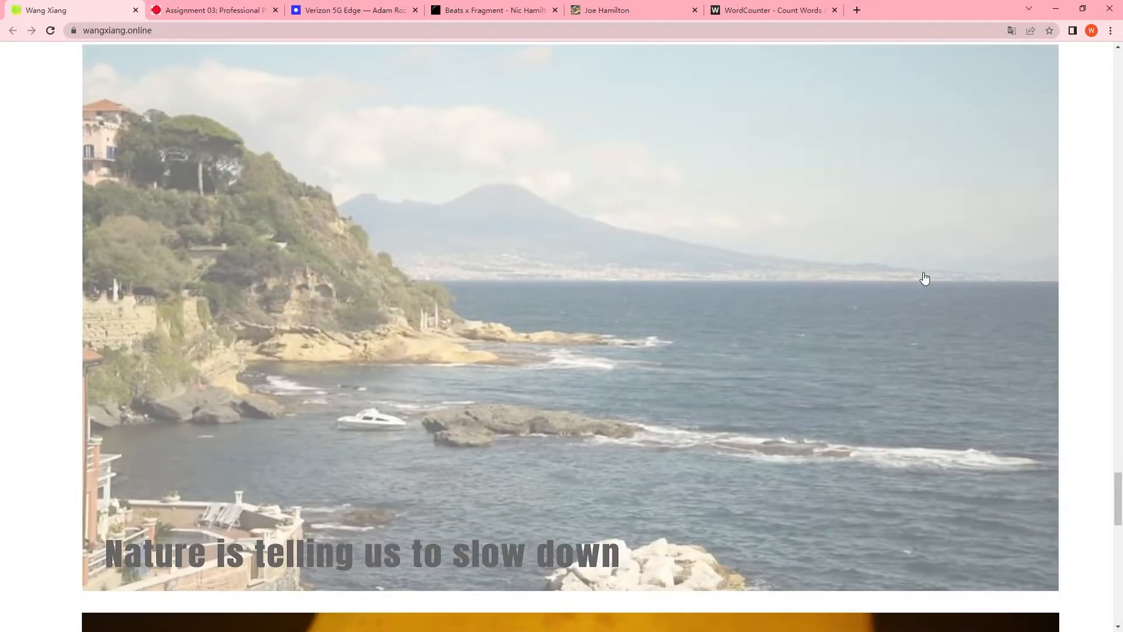
scroll(down, 3)
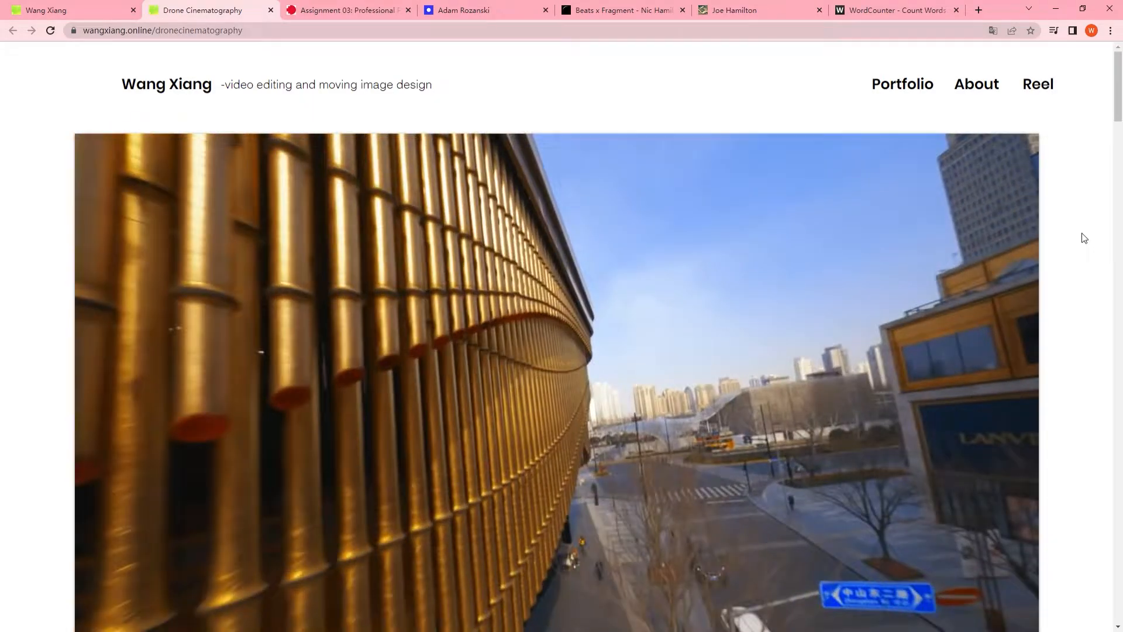
- Scroll through the Drone Cinematography page's footage and description
scroll(down, 3)
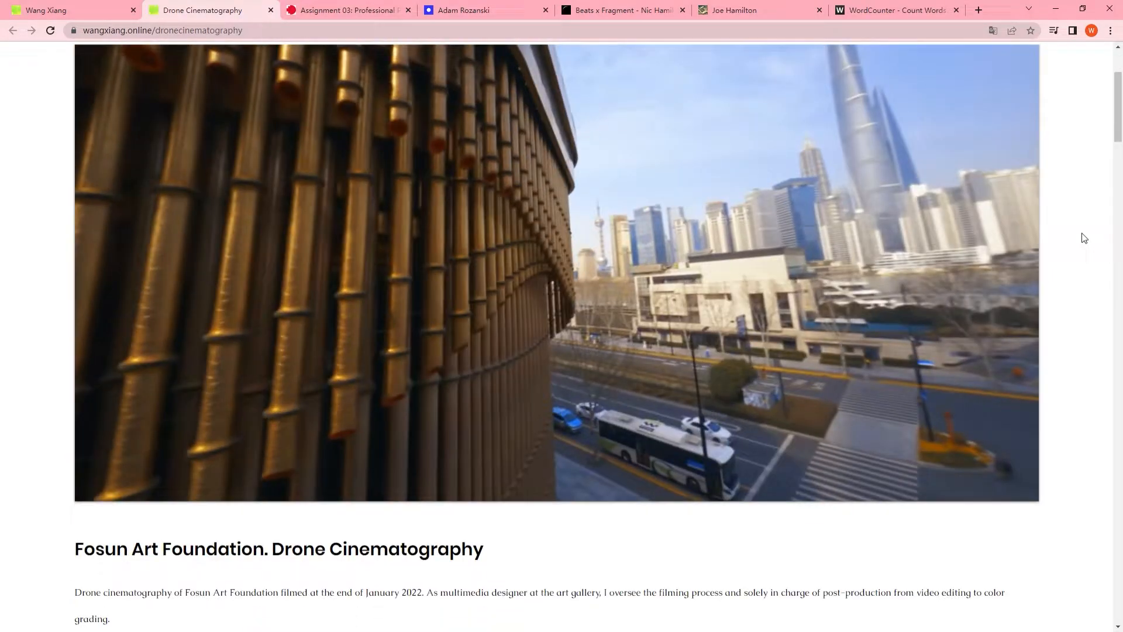
scroll(down, 3)
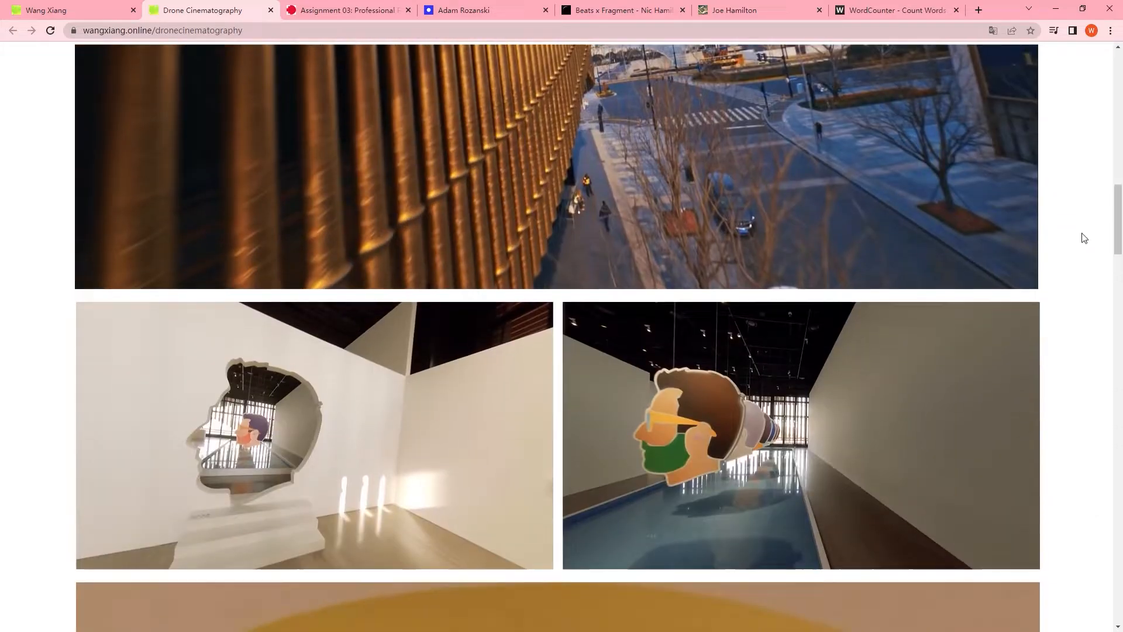
scroll(down, 3)
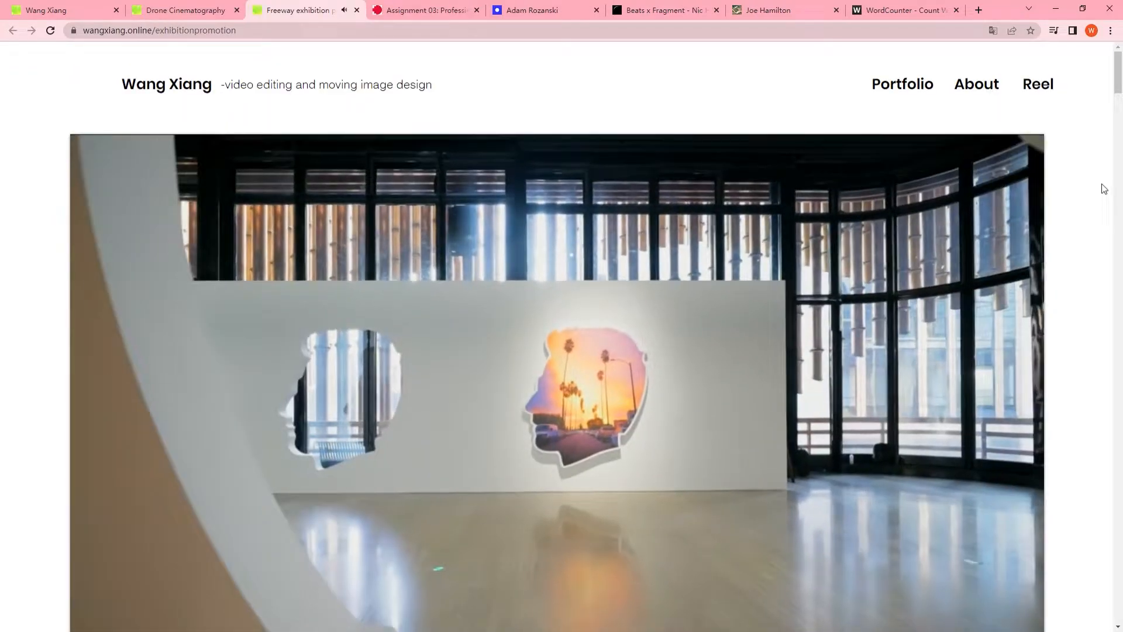
- Scroll through the Freeway exhibition promotion page, then move to the next project tab
scroll(down, 3)
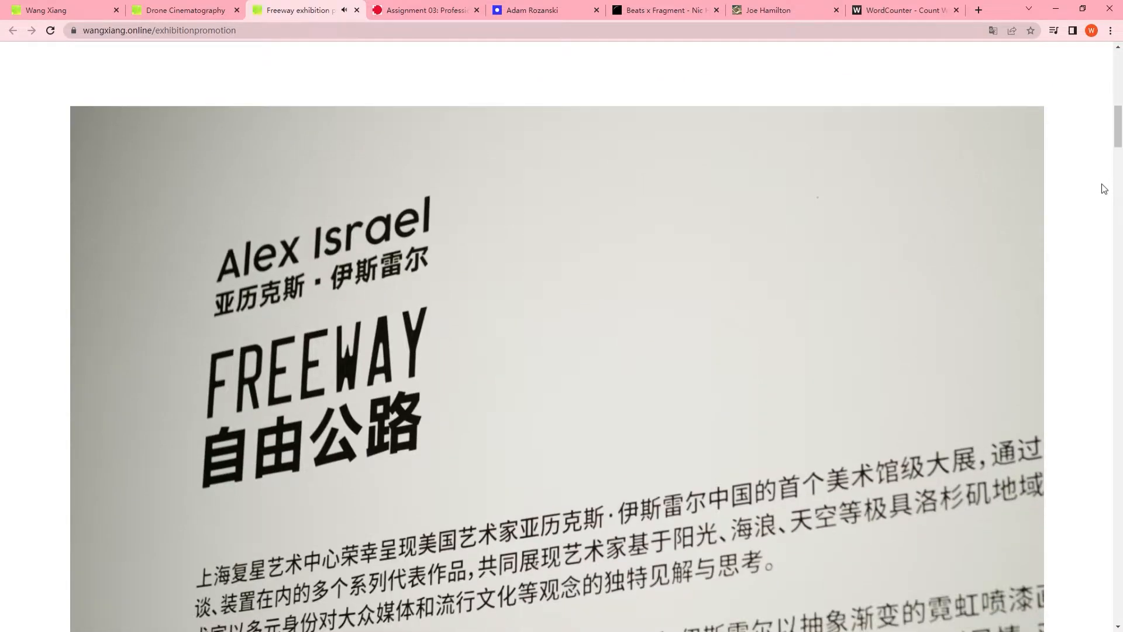
scroll(down, 3)
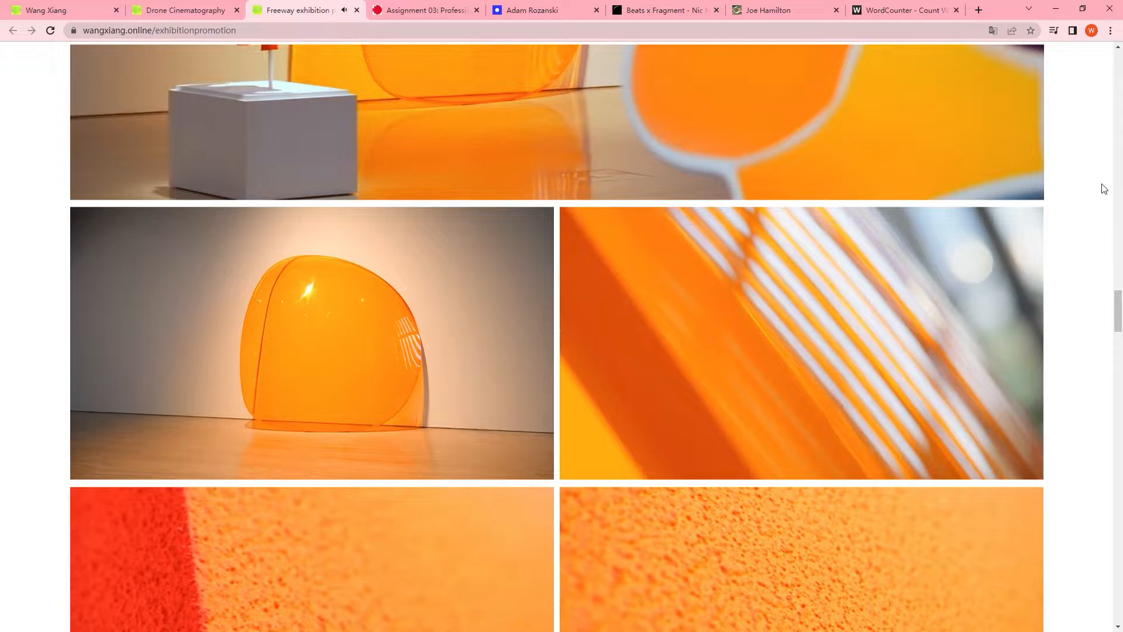
scroll(down, 3)
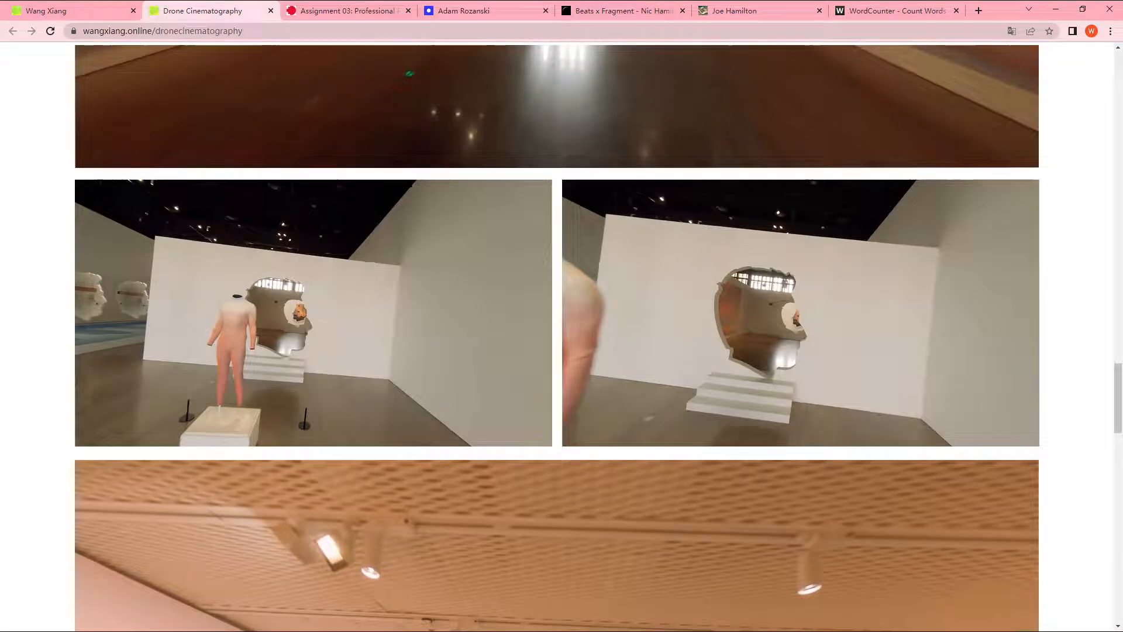
click(208, 10)
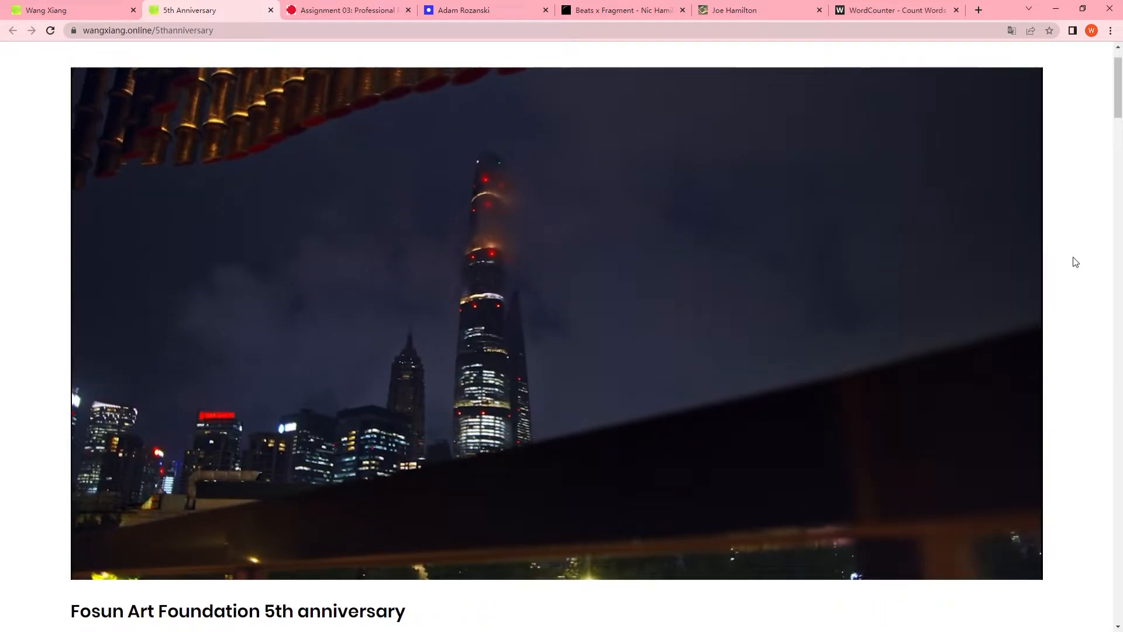
- Scroll the 5th anniversary page down to its final clips, then move on
scroll(down, 3)
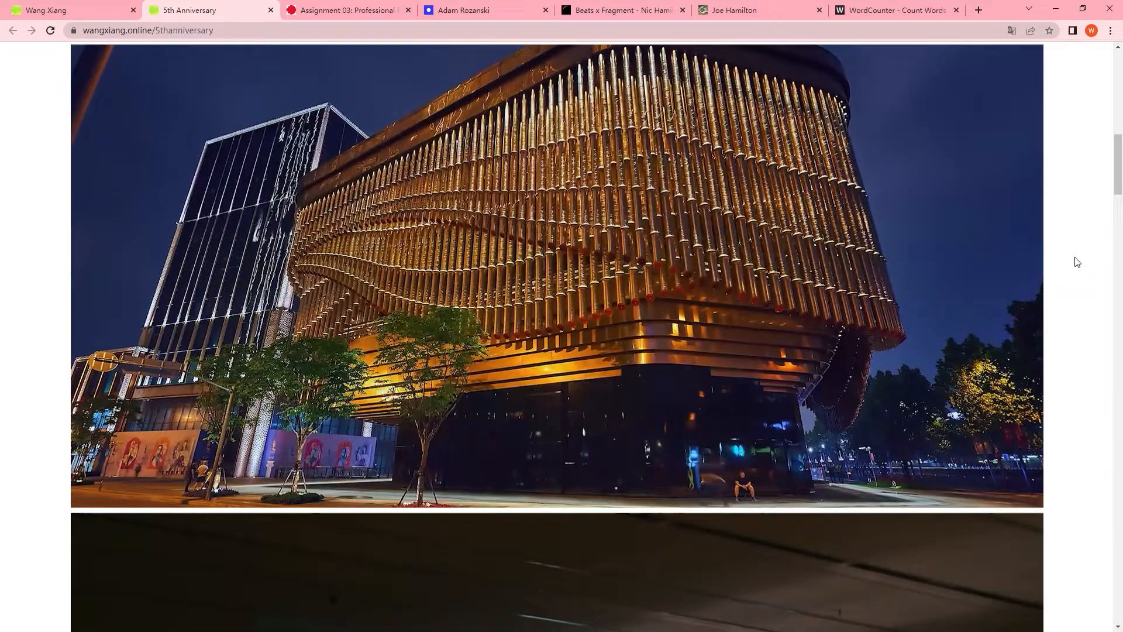
scroll(down, 3)
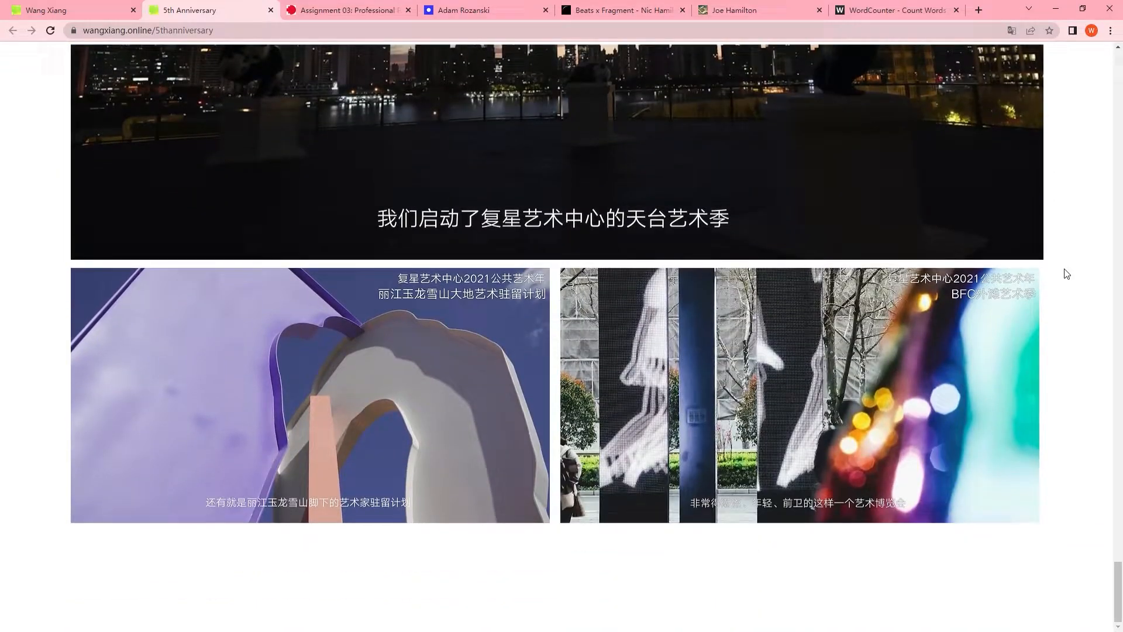
click(207, 10)
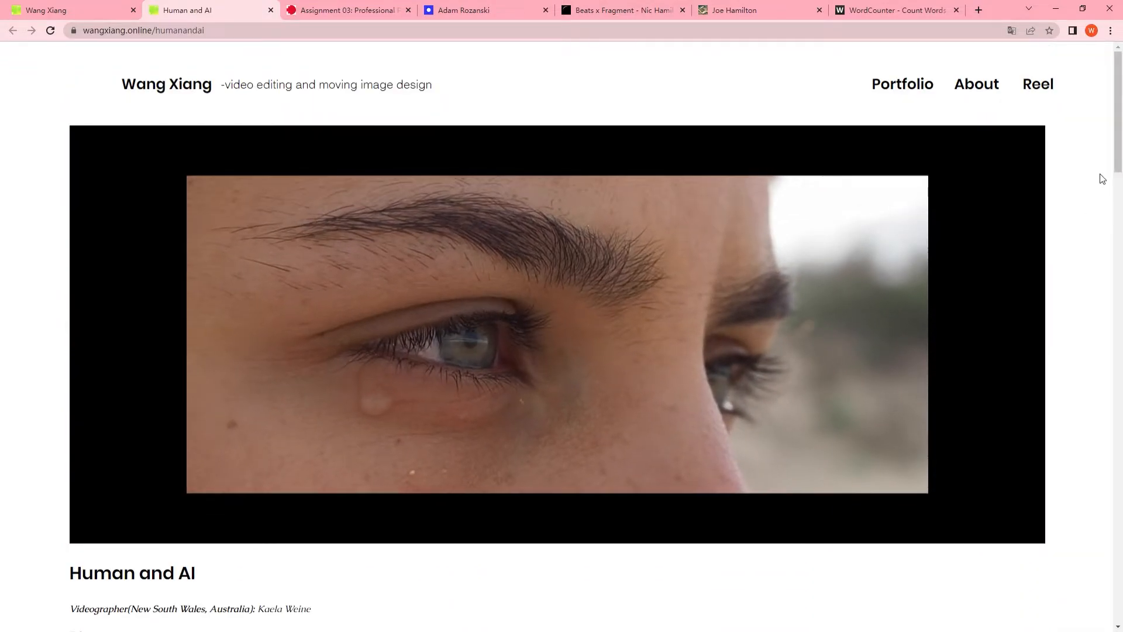
- Scroll through the Human and AI credits, description and beach stills
scroll(down, 3)
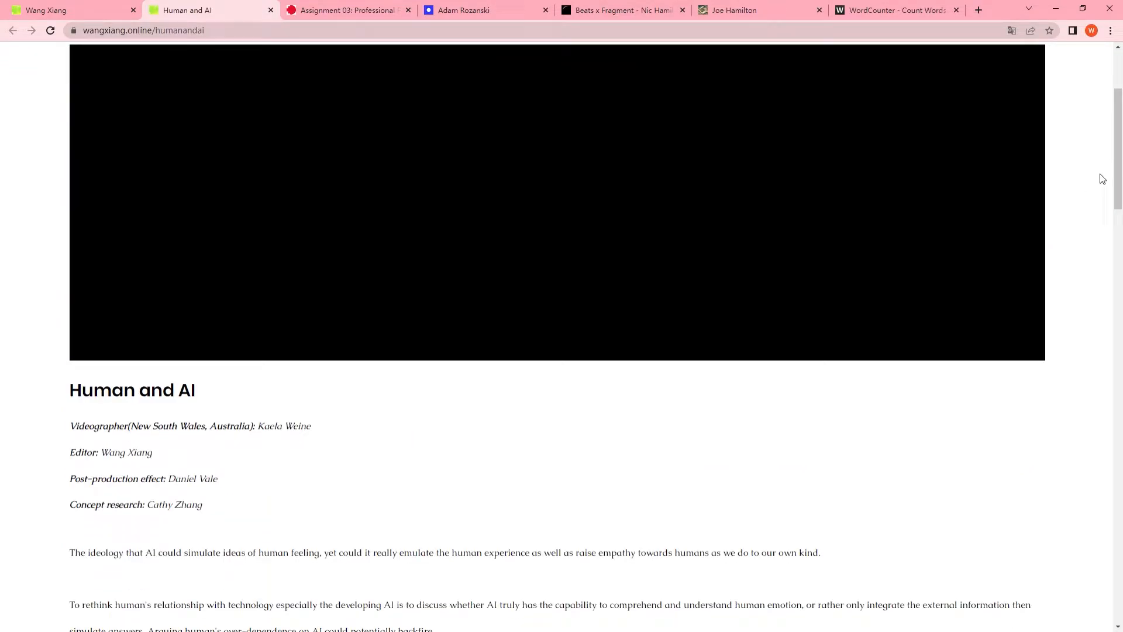
scroll(down, 3)
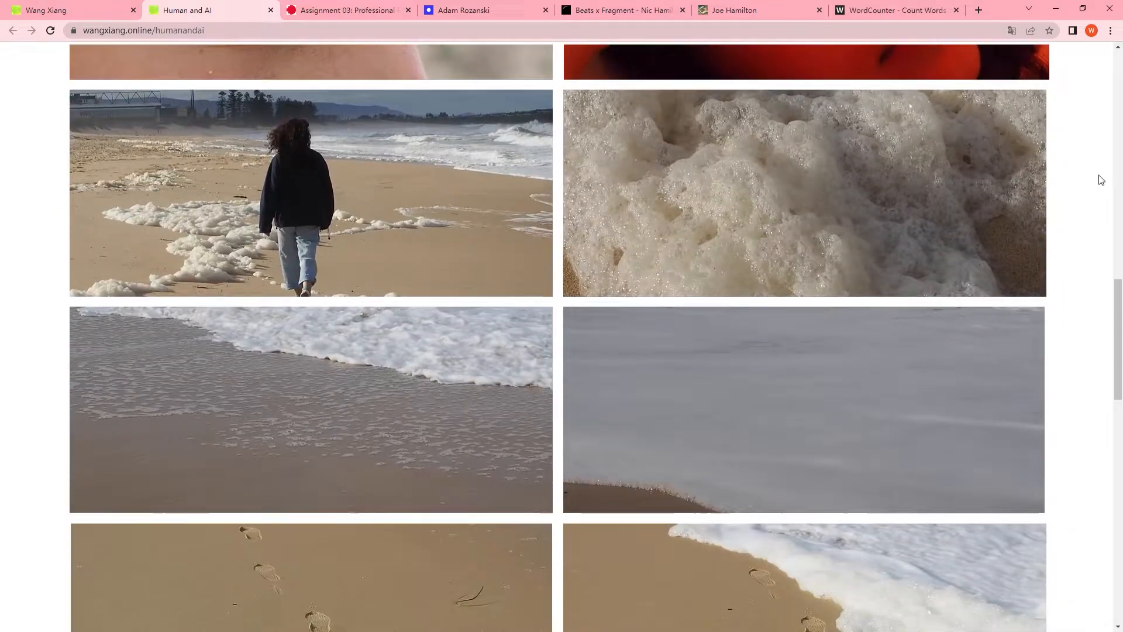
scroll(down, 3)
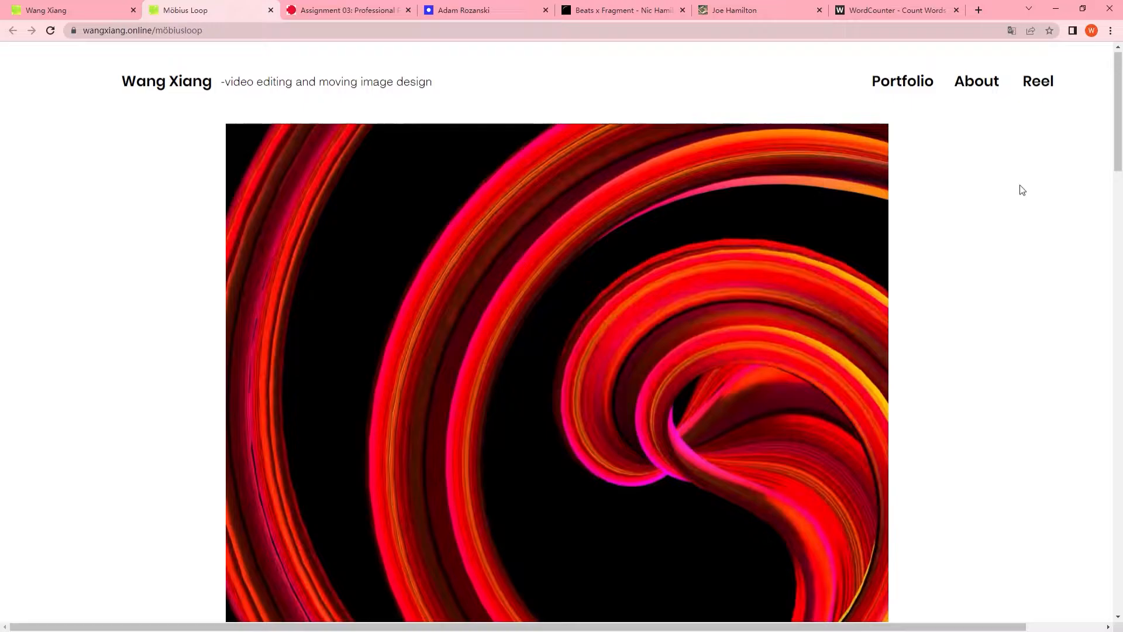
- Scroll through the Möbius Loop gallery stills
scroll(down, 3)
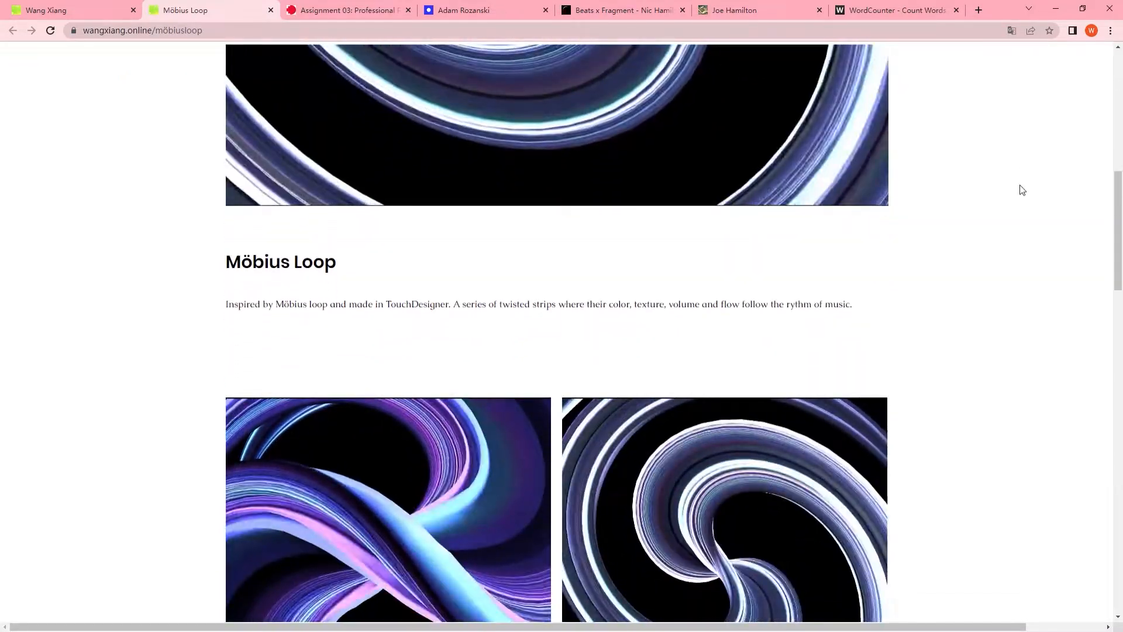
scroll(down, 3)
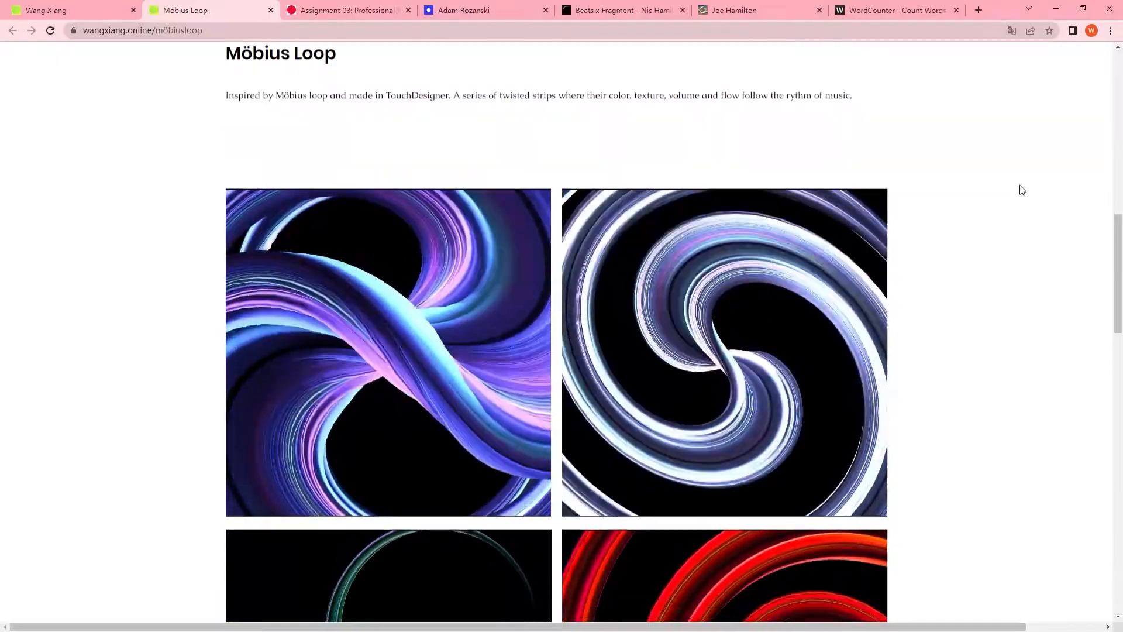
scroll(down, 3)
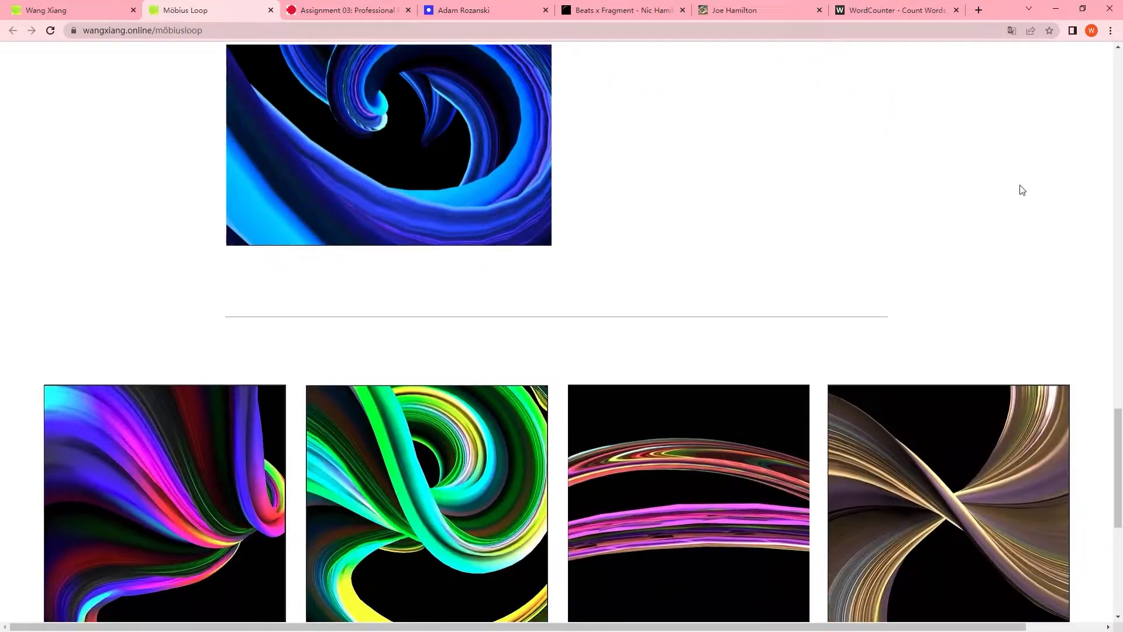
scroll(down, 3)
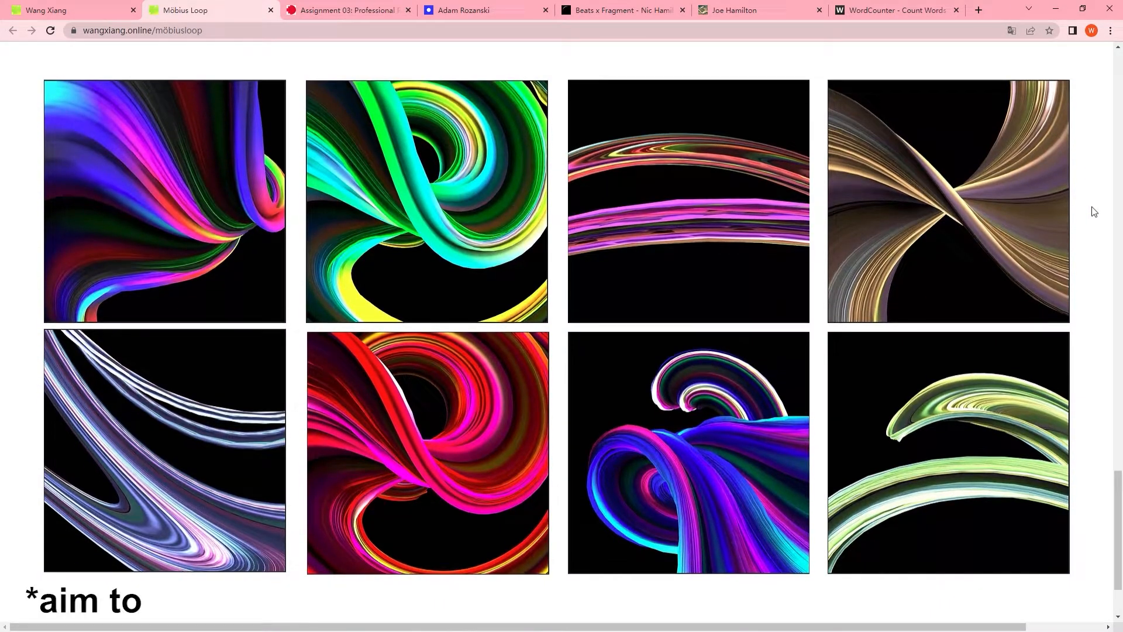
scroll(down, 3)
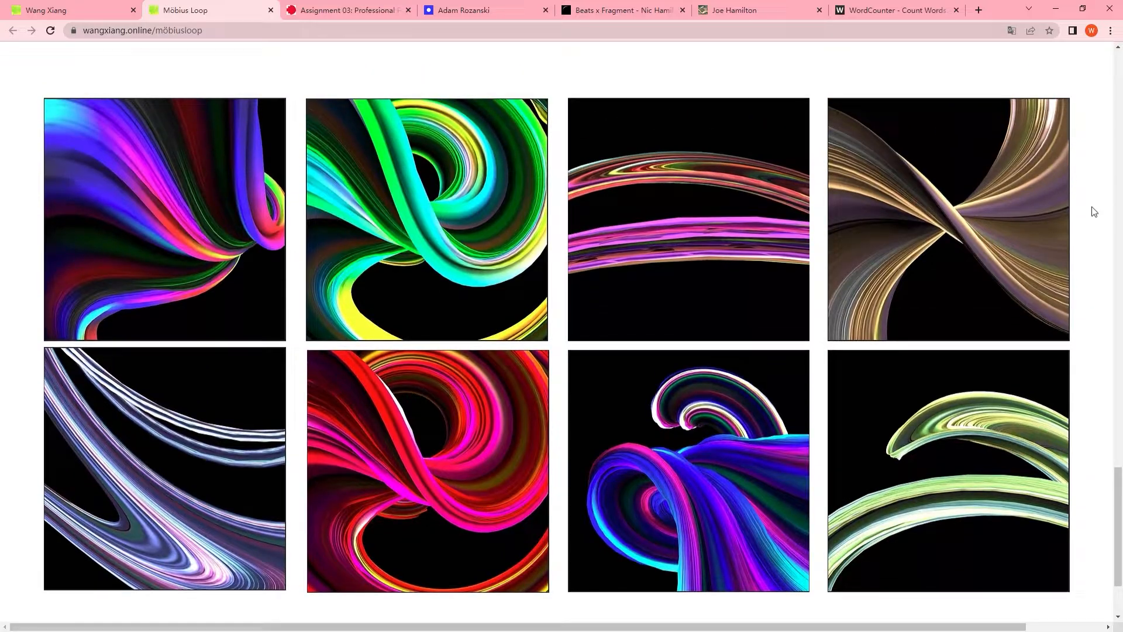
scroll(down, 3)
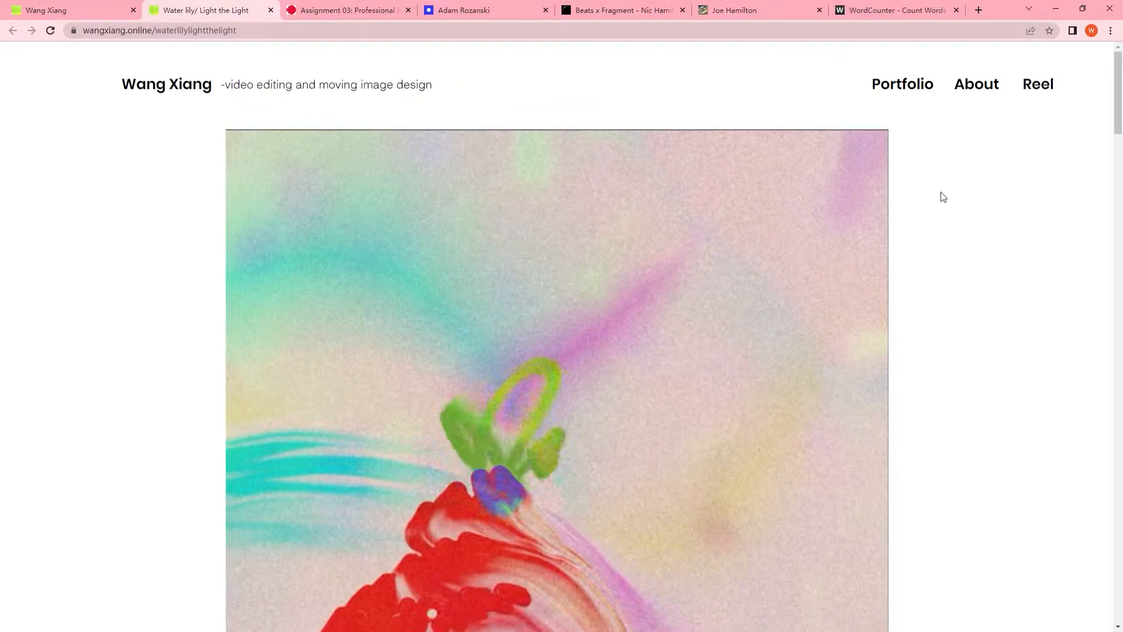
- Scroll through the Water lily, Fractured Frame and Generative Moving Typography pages
scroll(down, 3)
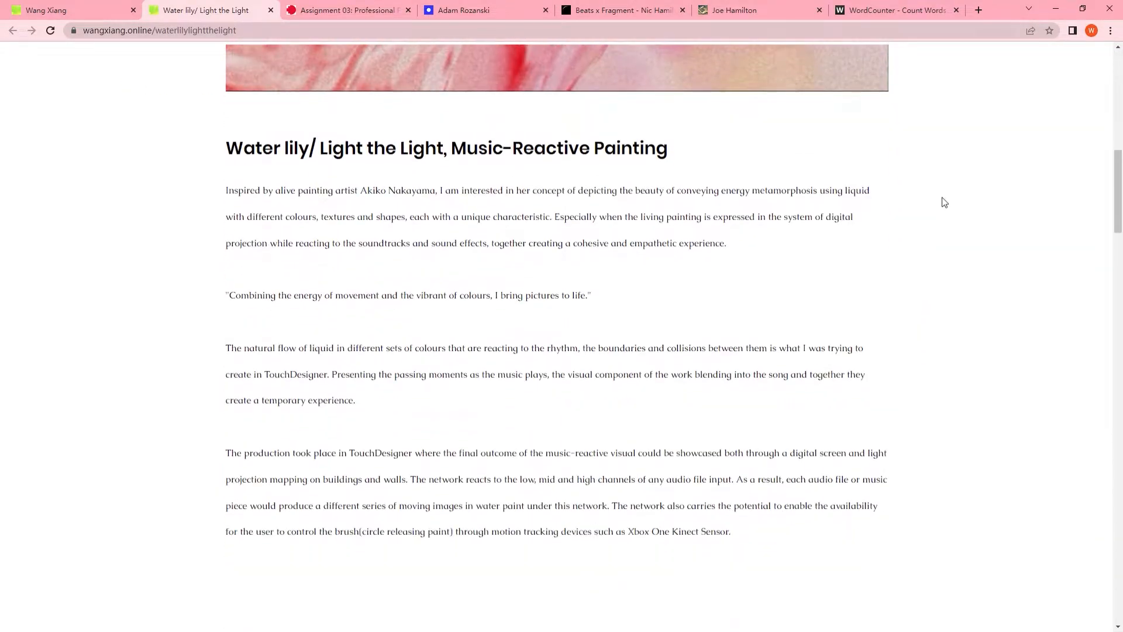
scroll(down, 3)
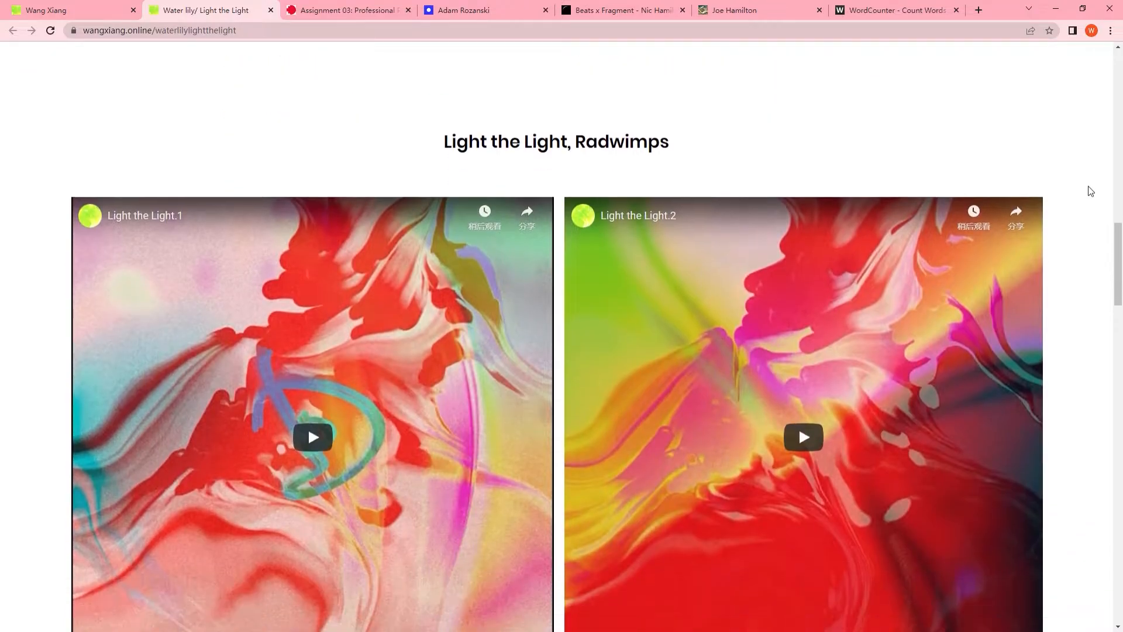
scroll(down, 3)
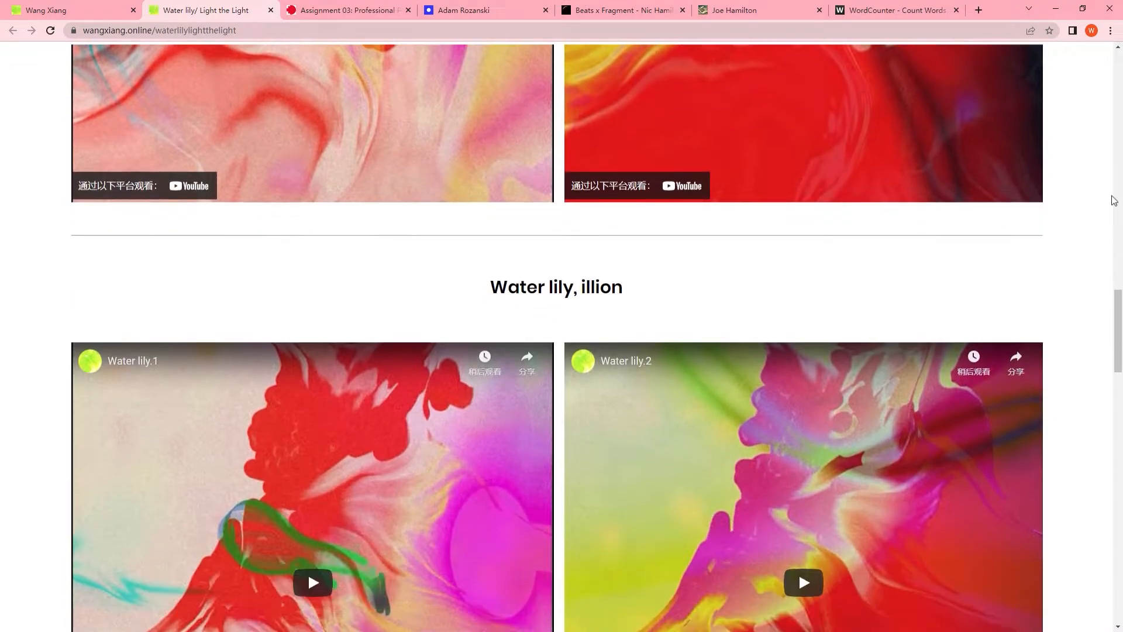
scroll(down, 3)
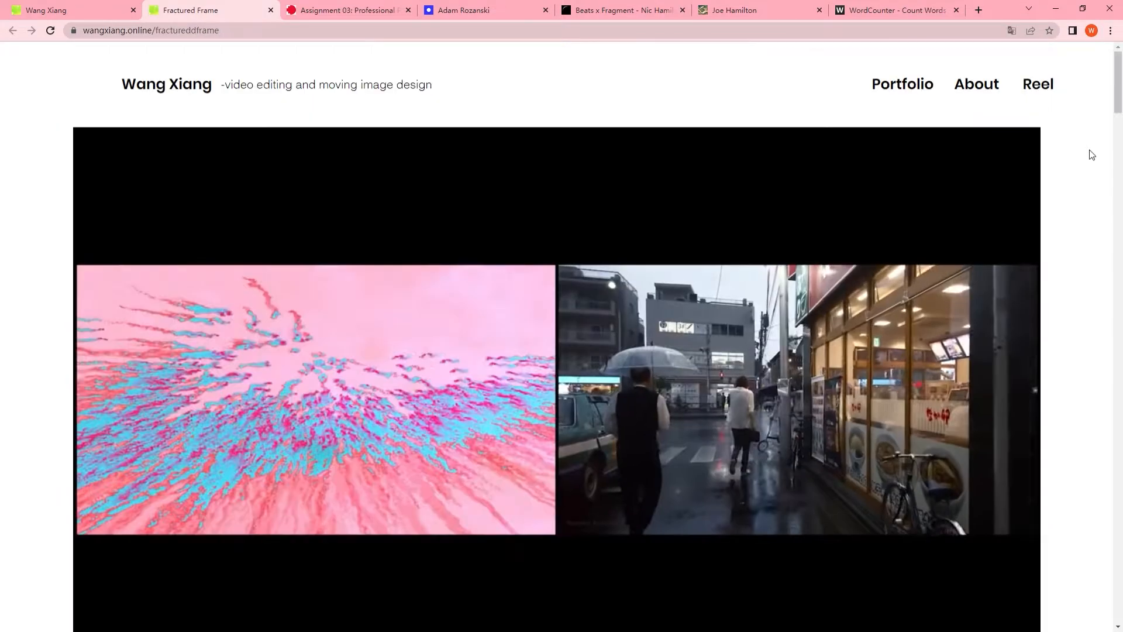
scroll(down, 3)
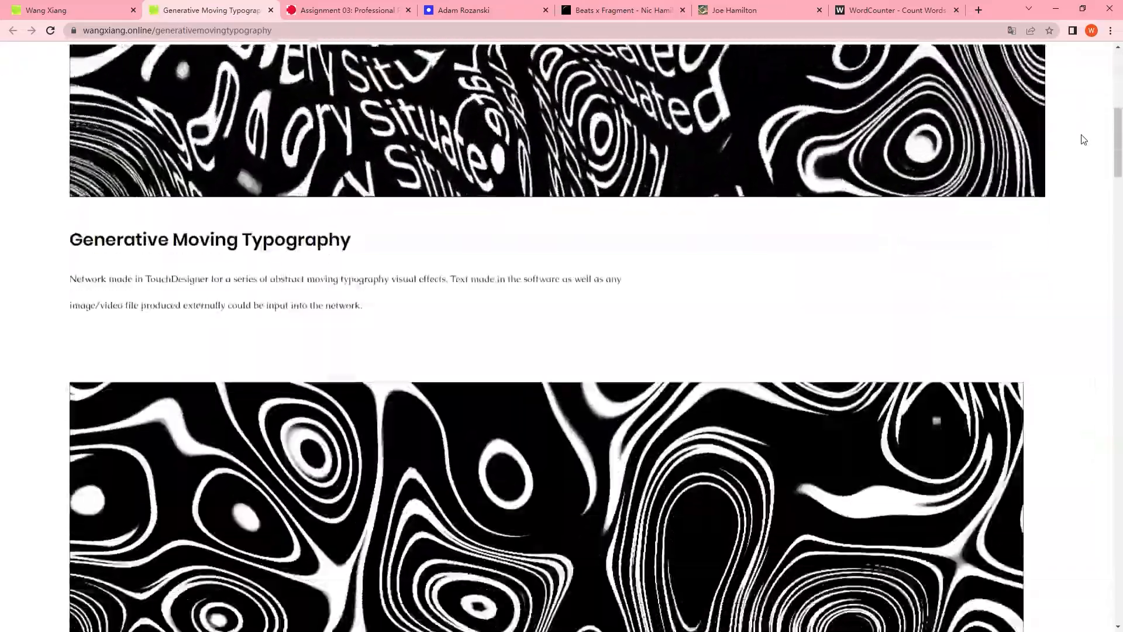
scroll(down, 3)
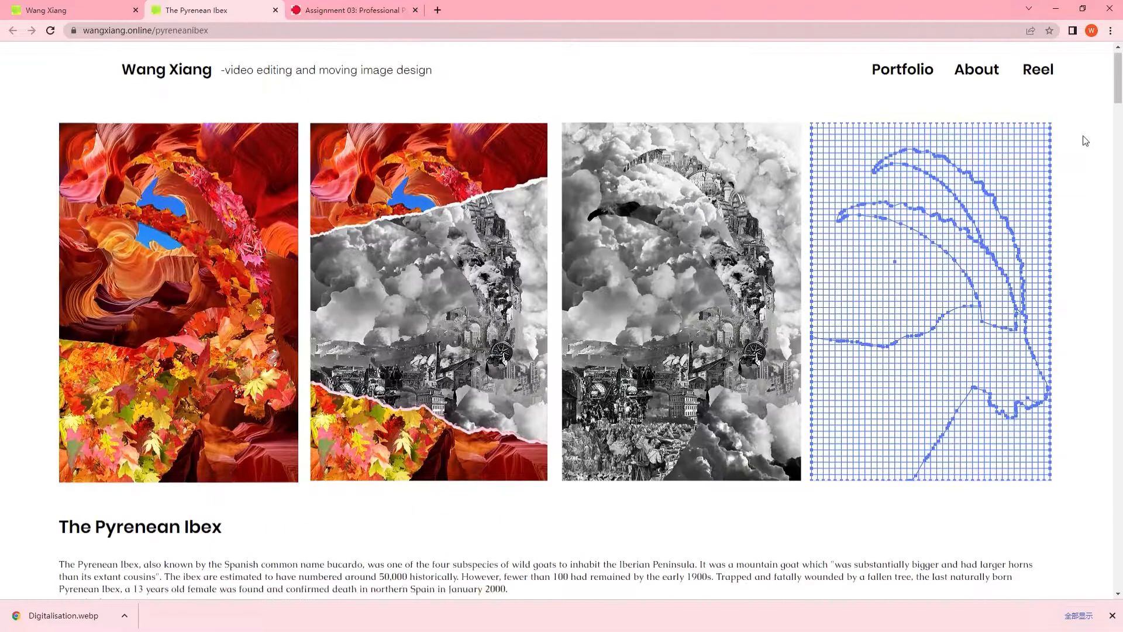
- Scroll through The Pyrenean Ibex collage images
scroll(down, 3)
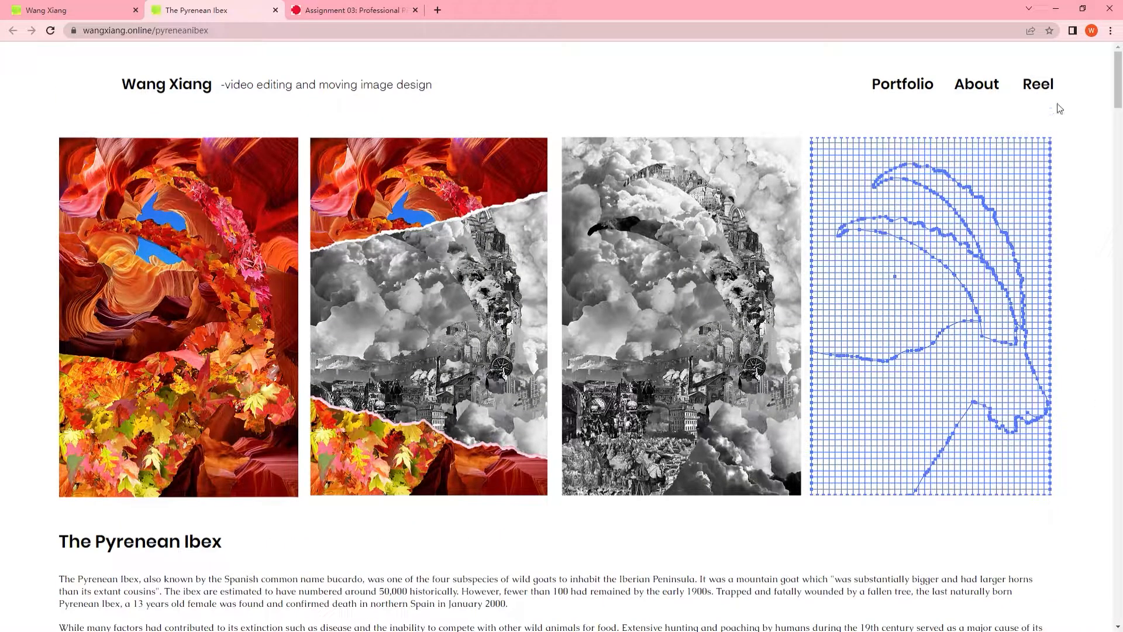
scroll(down, 3)
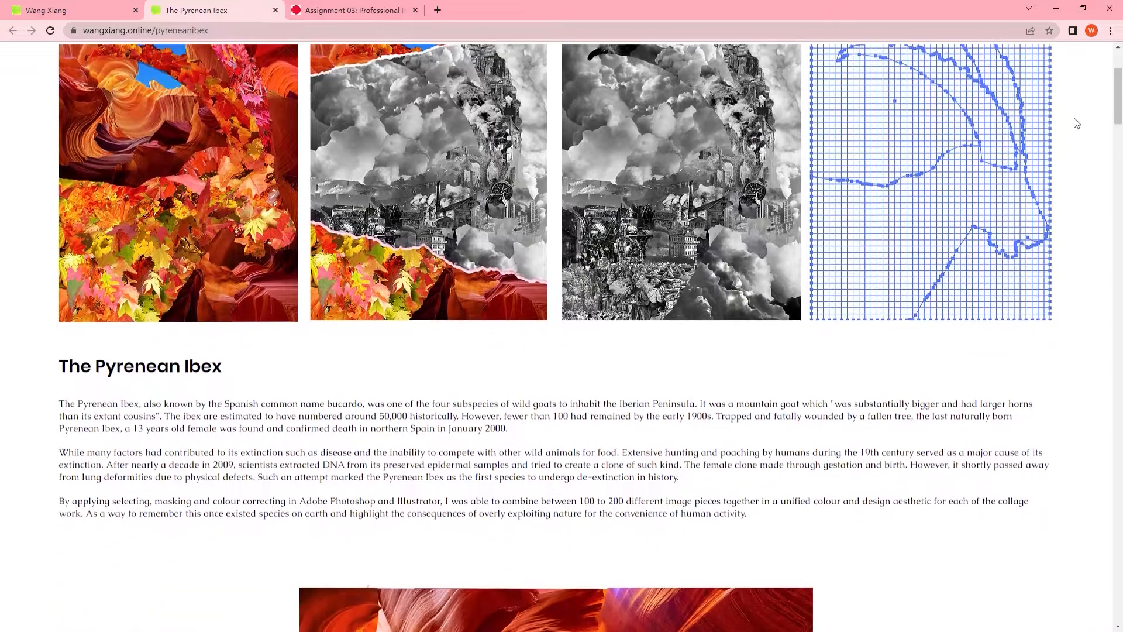
scroll(down, 3)
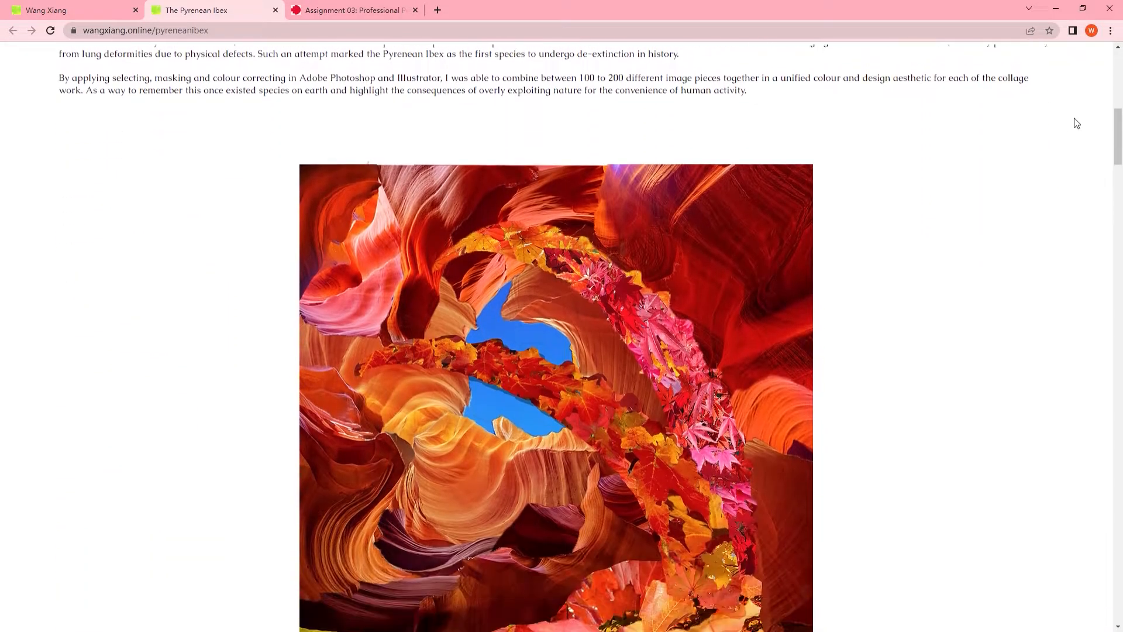
scroll(down, 3)
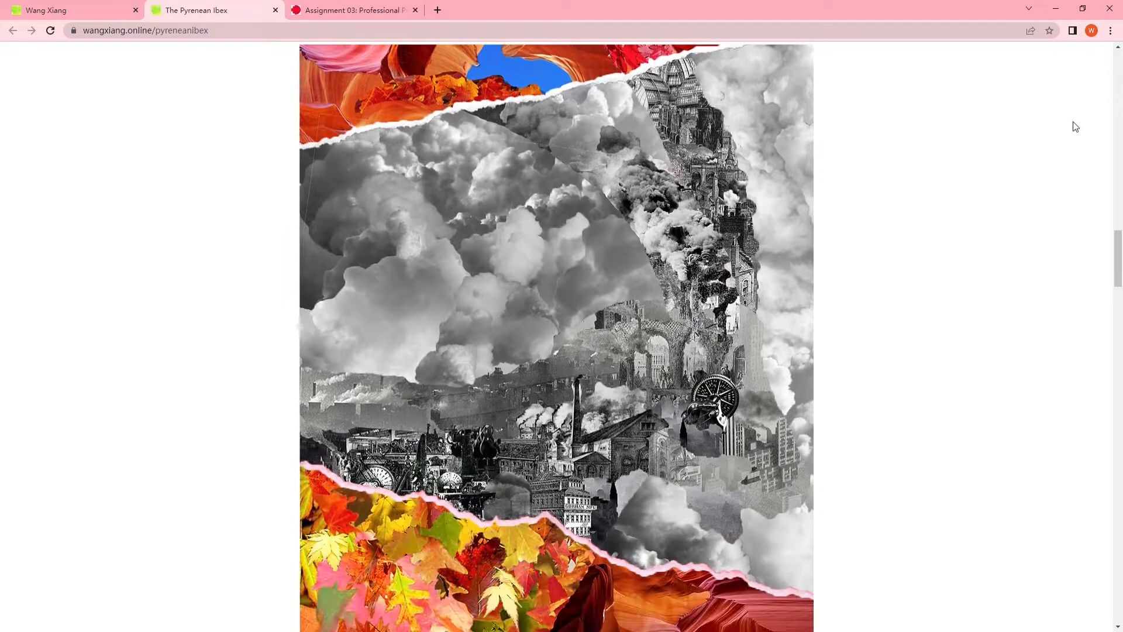
scroll(down, 3)
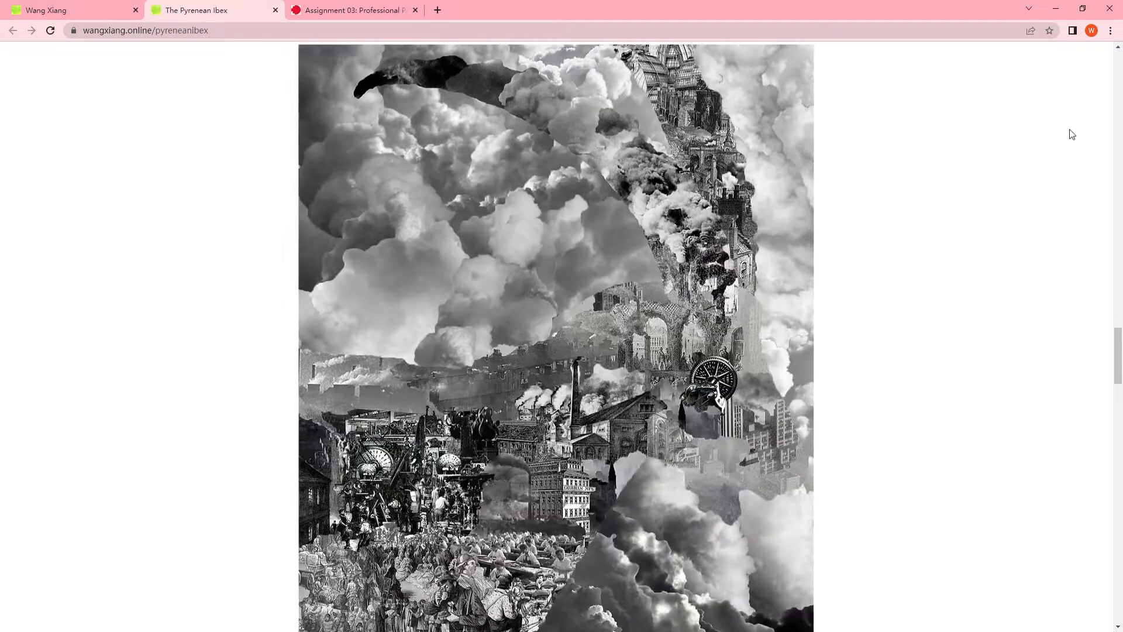
scroll(down, 3)
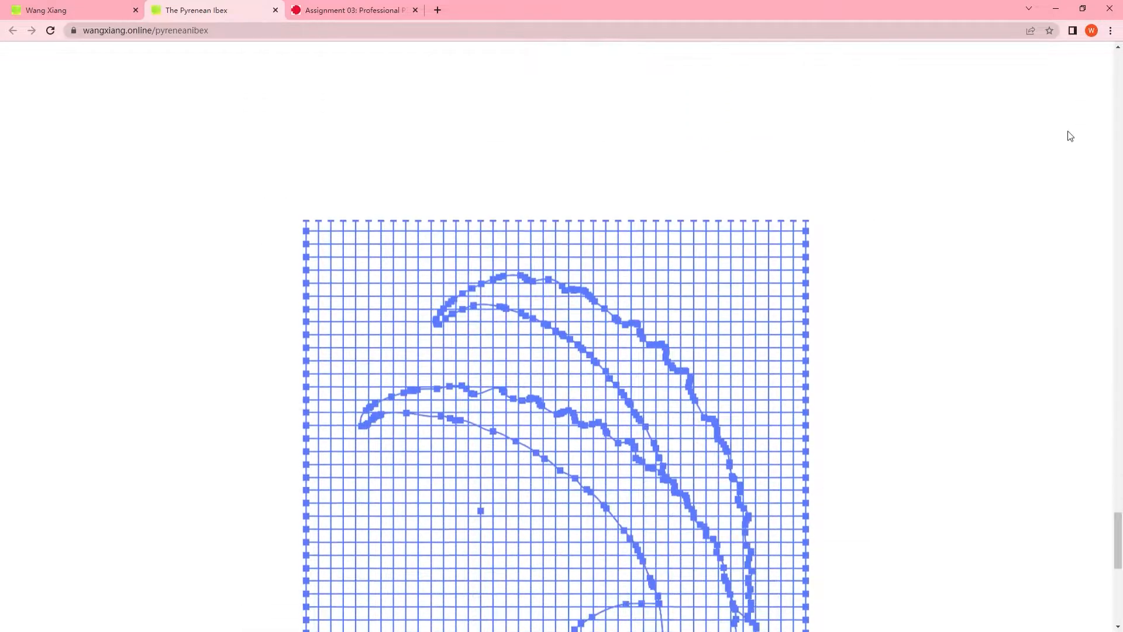
scroll(down, 3)
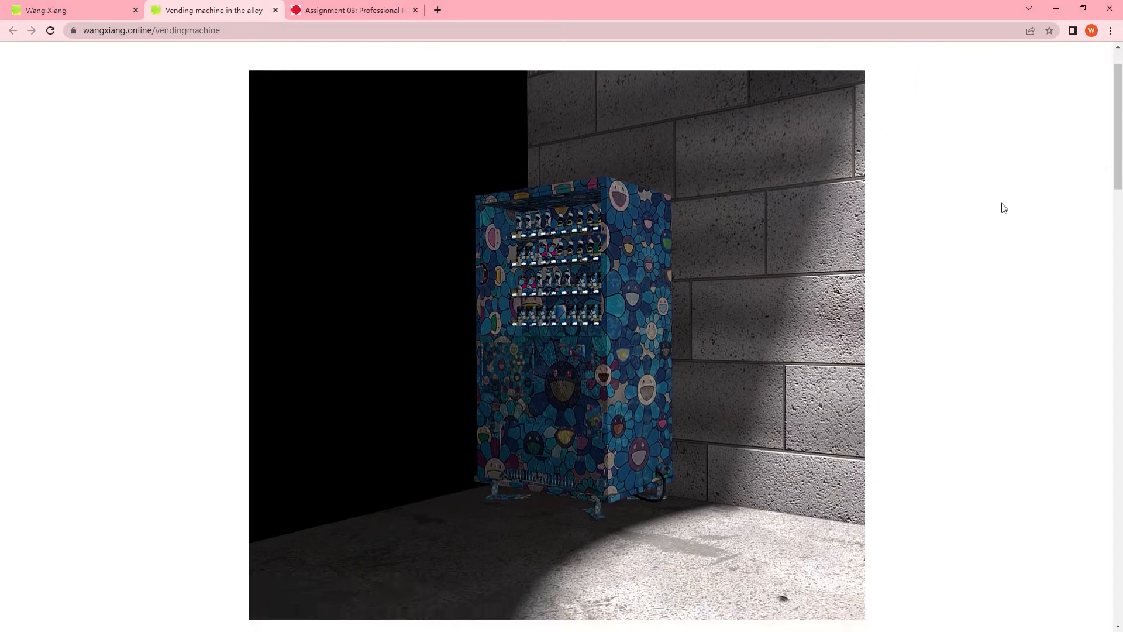
- Scroll through the Vending machine in the alley project description
scroll(down, 3)
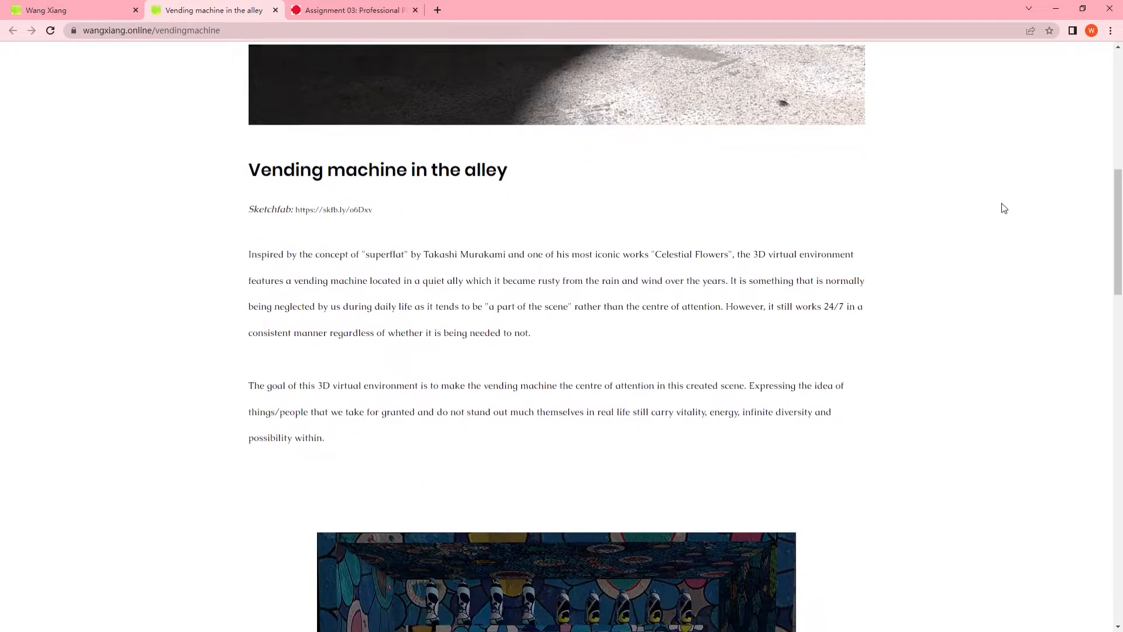
scroll(down, 3)
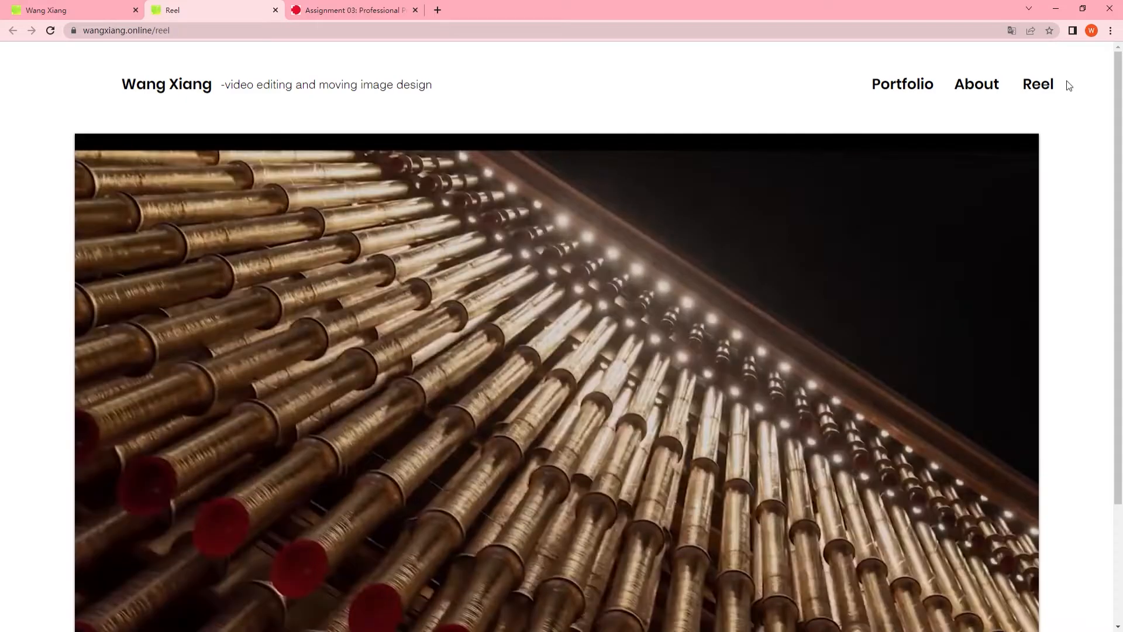
- Open the About page and scroll through the bio, Experience, Education and Skills sections
click(976, 84)
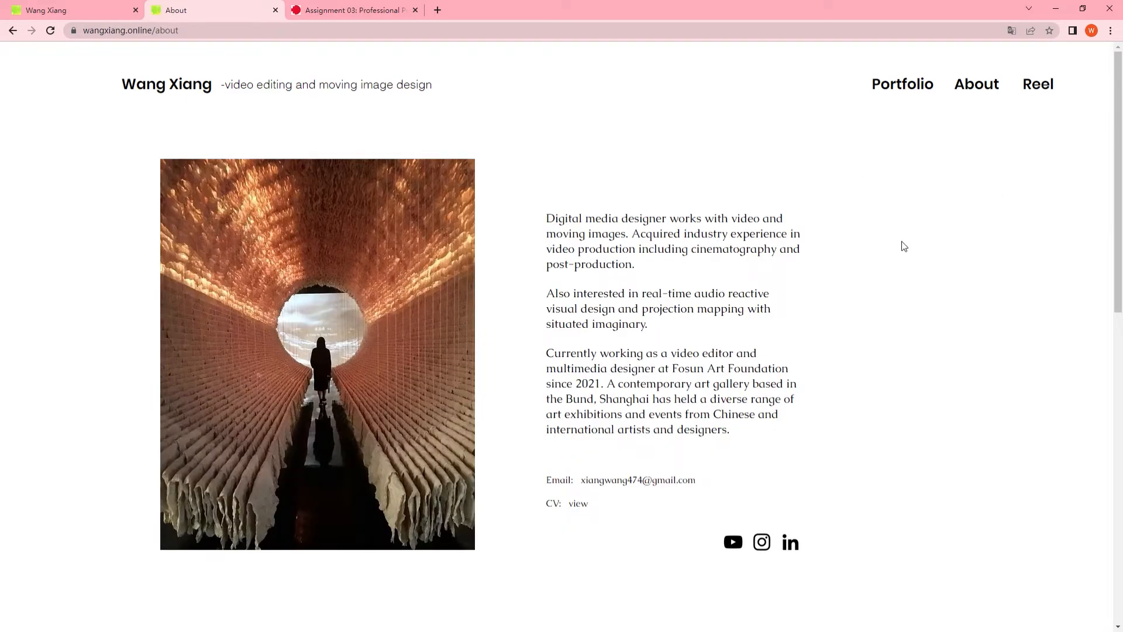
mouse_move(993, 229)
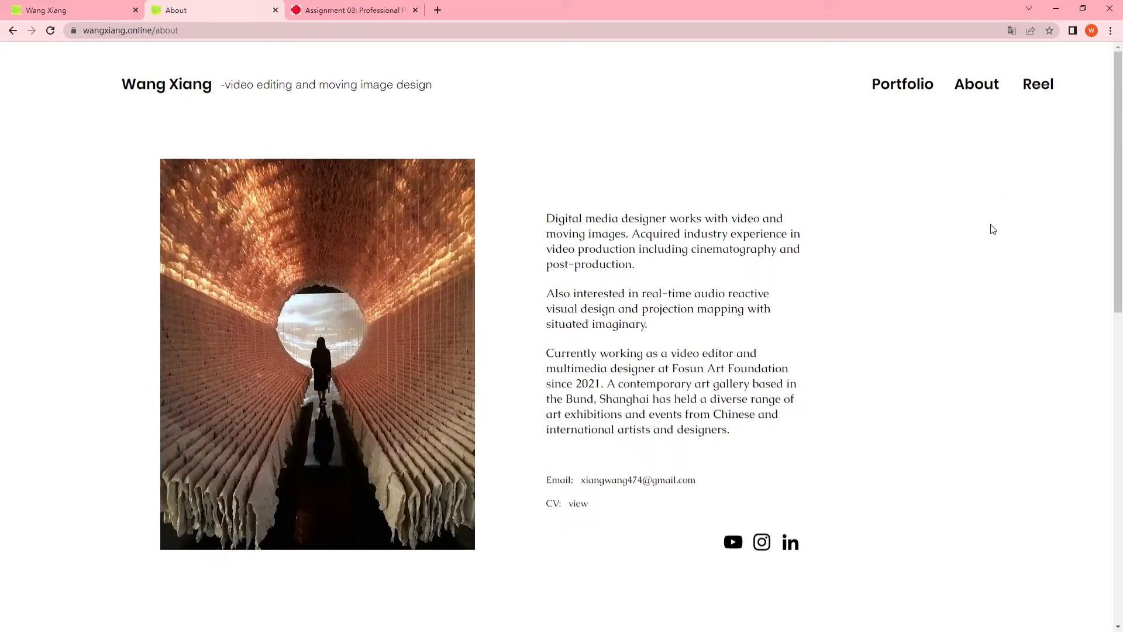
scroll(down, 3)
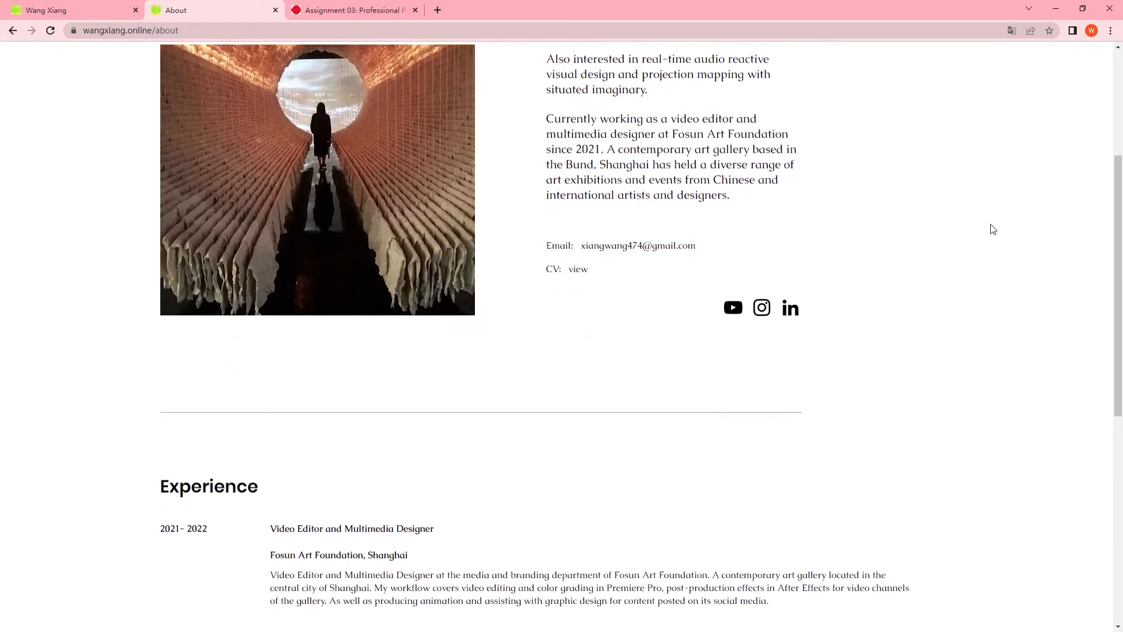
scroll(down, 3)
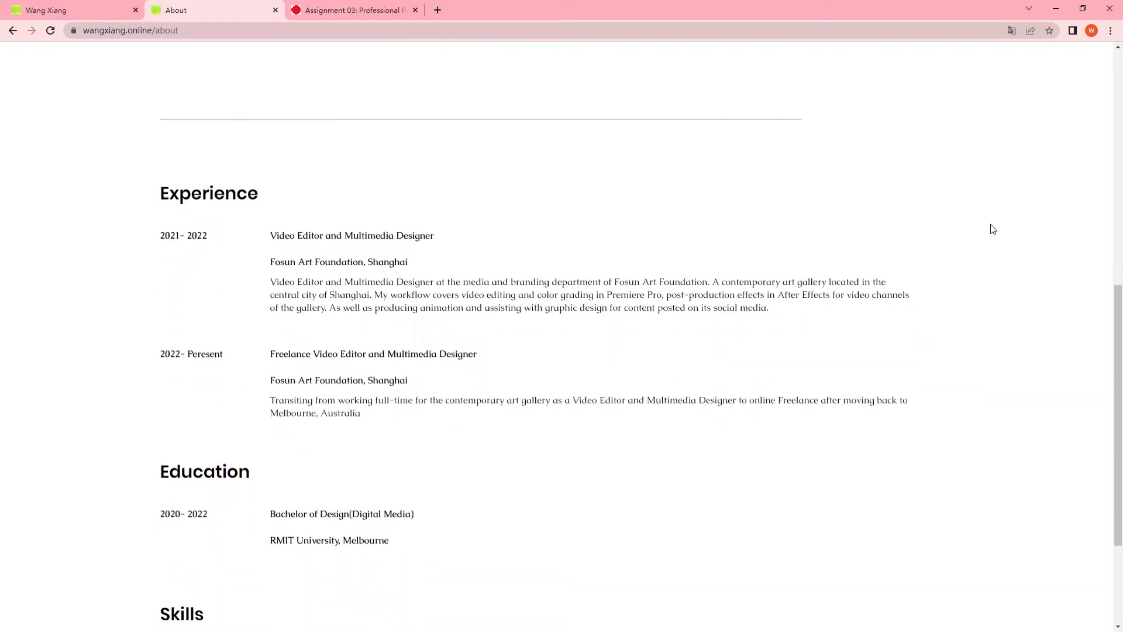
scroll(down, 3)
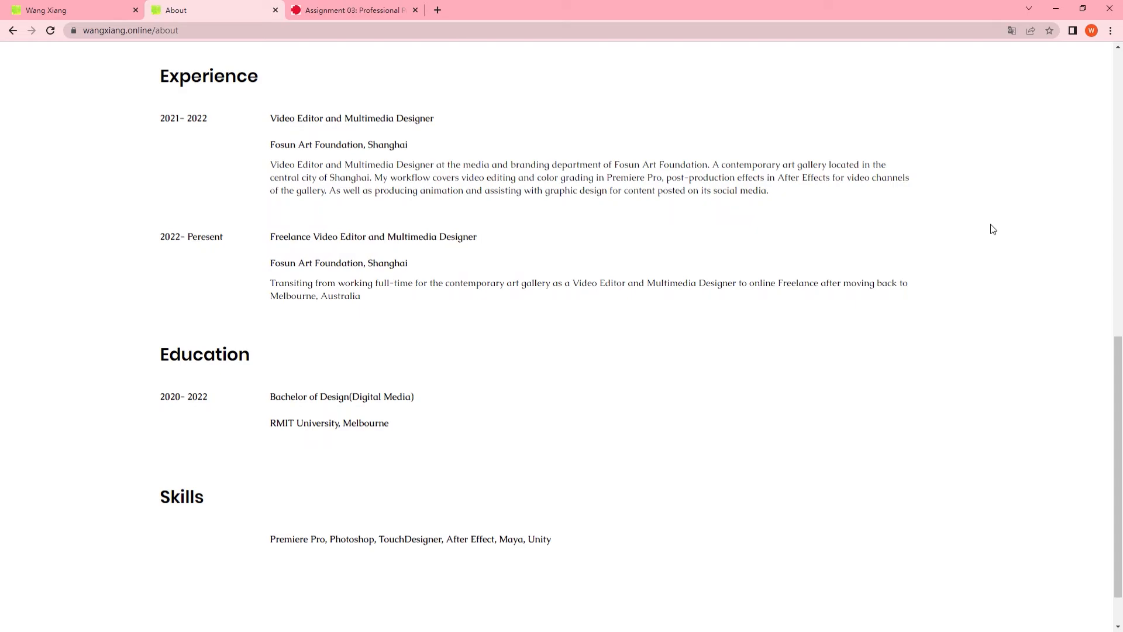
scroll(down, 3)
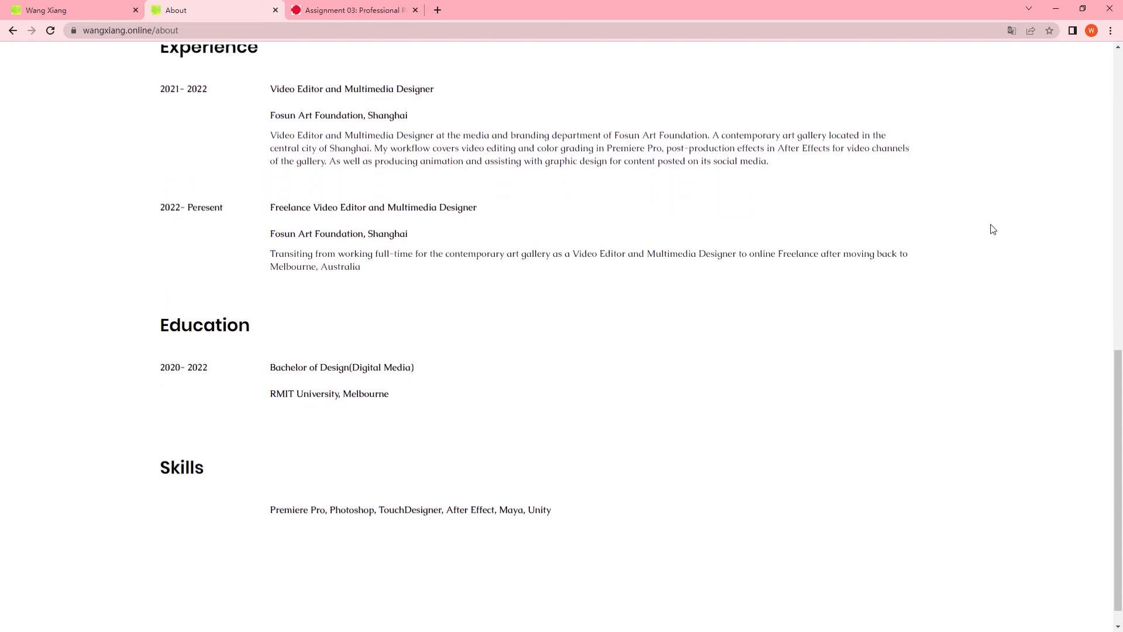
scroll(up, 3)
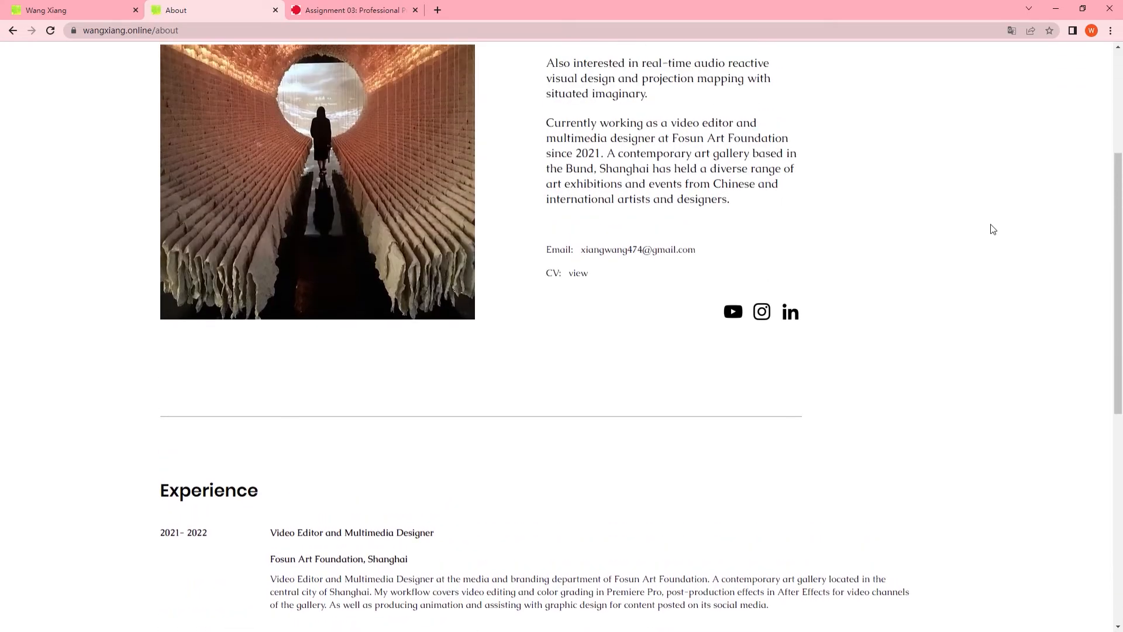